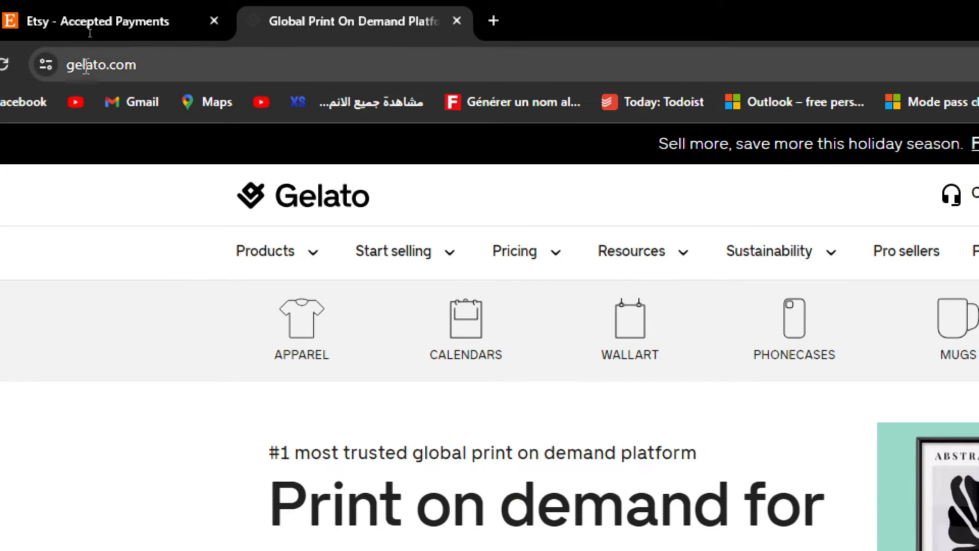
- Go to gelato.com and open the Sign Up to Gelato page
click(101, 64)
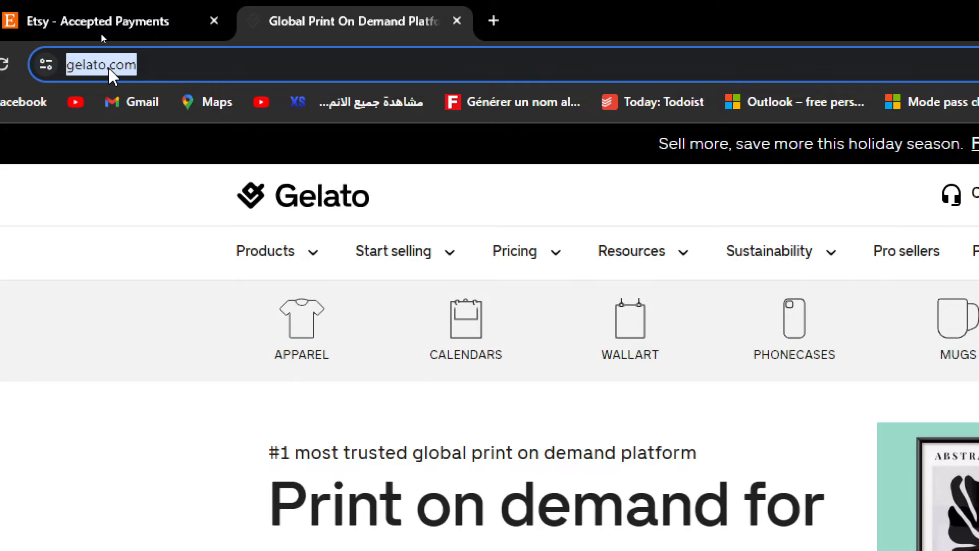
mouse_move(116, 93)
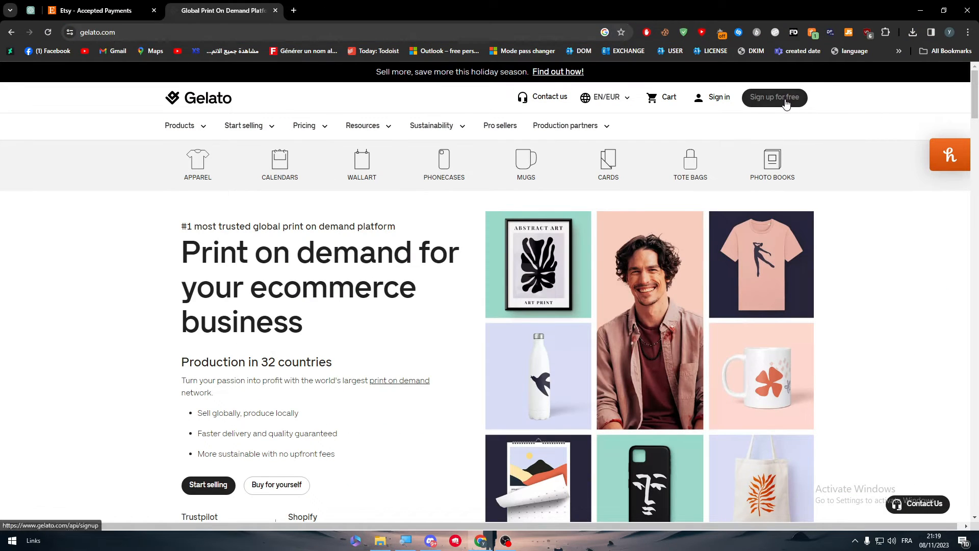
click(774, 97)
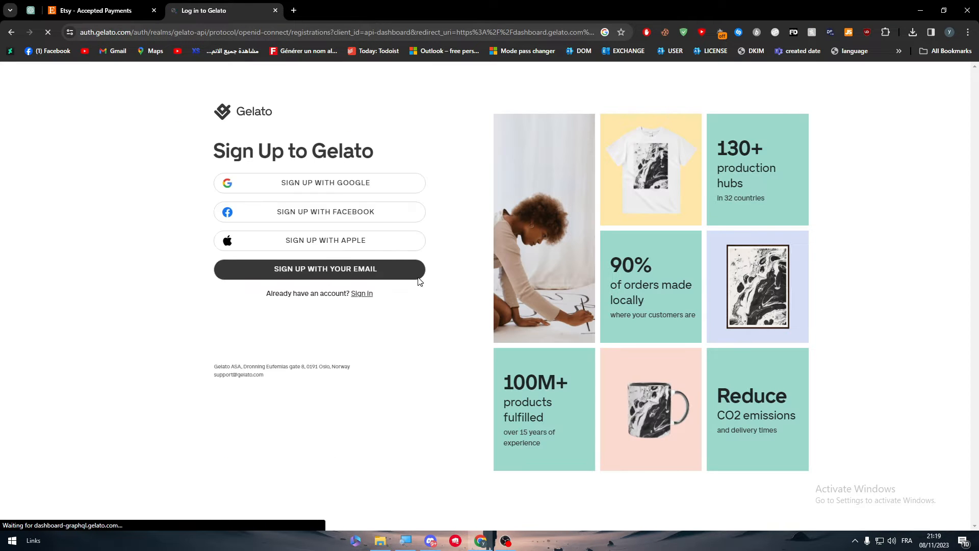
- Sign up, answer onboarding questions with Youtube as source, accept API User Terms, and finish
click(320, 182)
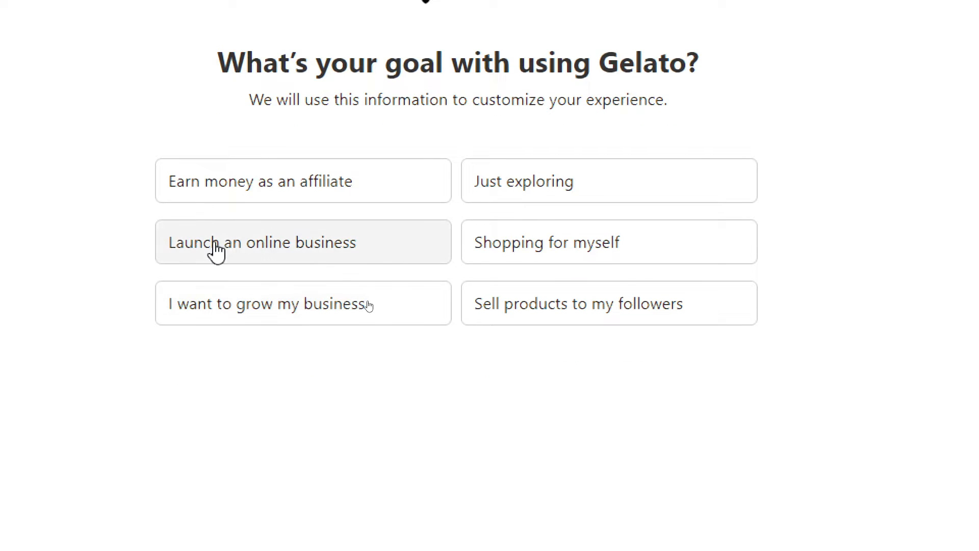
click(302, 242)
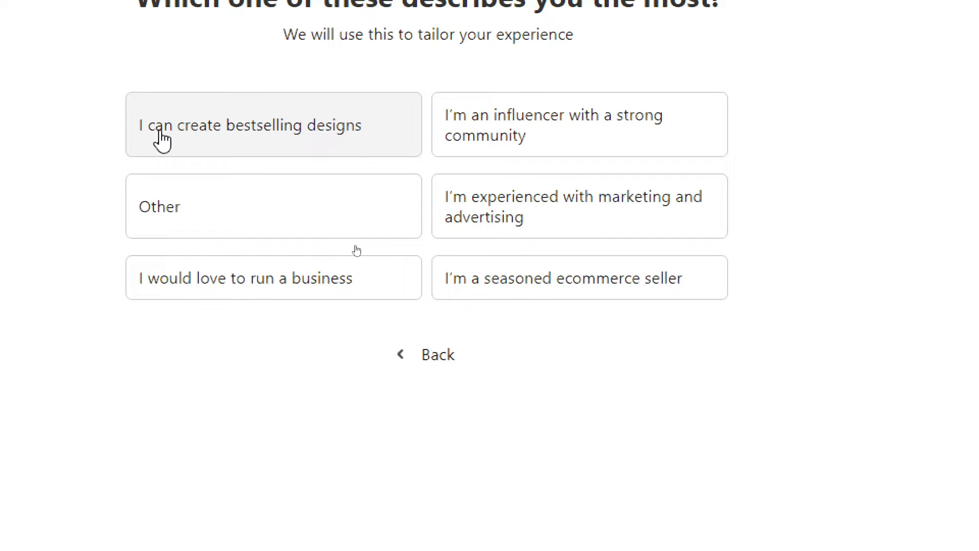
mouse_move(602, 150)
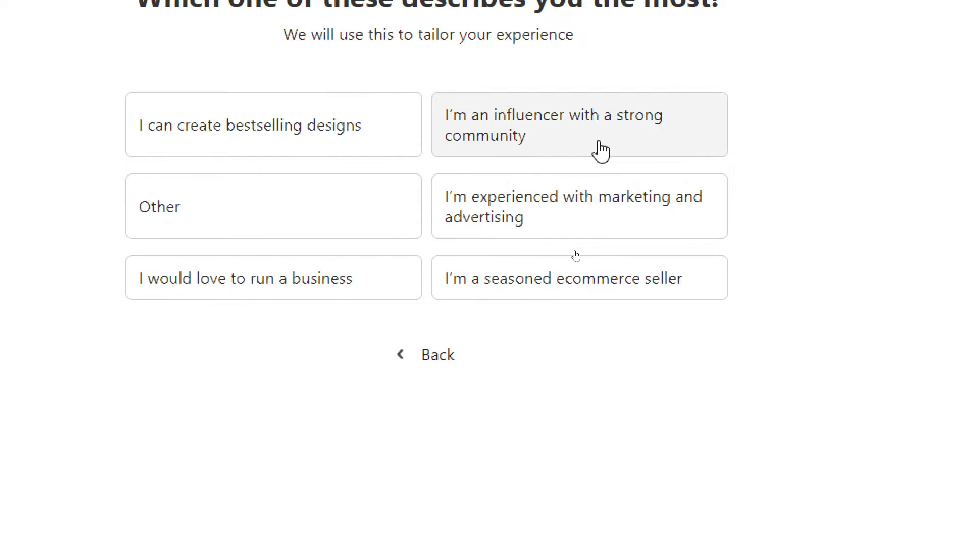
mouse_move(497, 311)
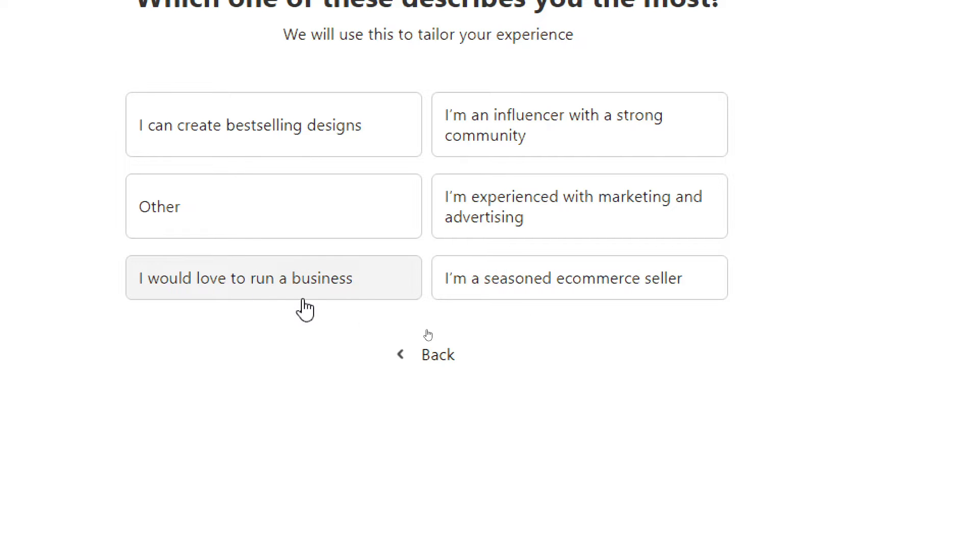
click(273, 278)
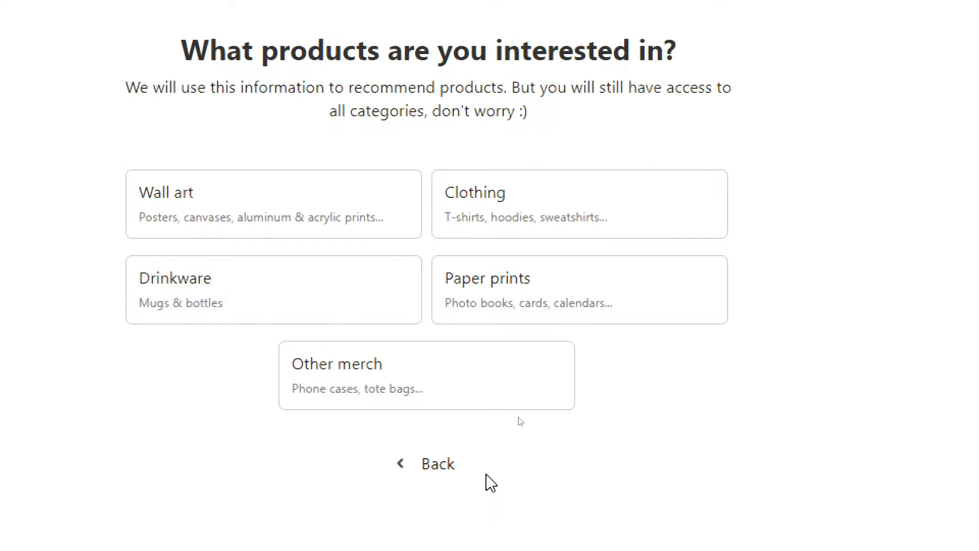
mouse_move(328, 172)
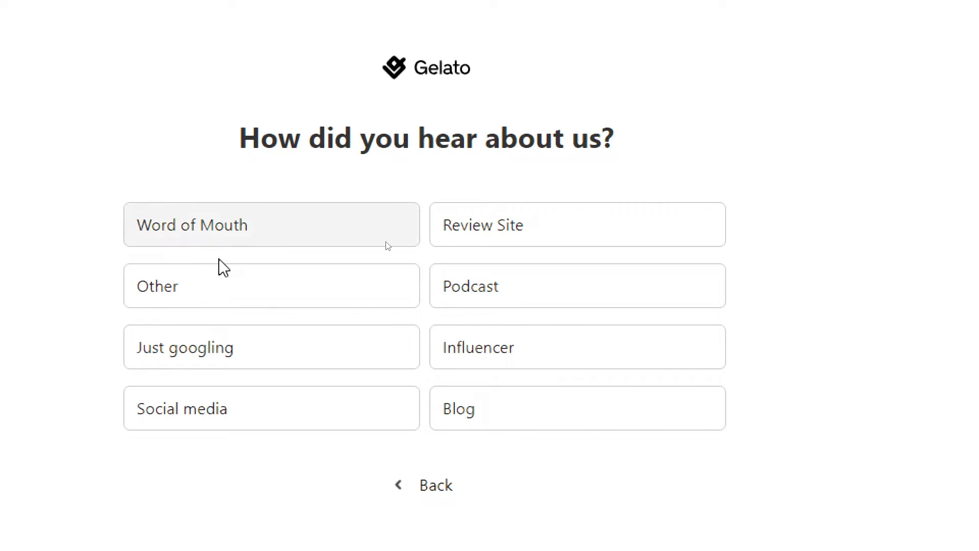
click(270, 224)
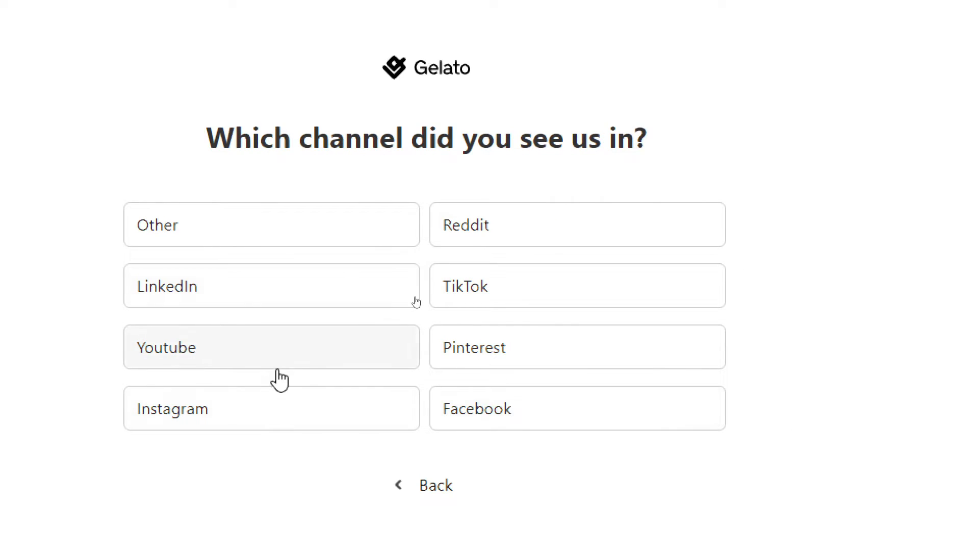
click(271, 347)
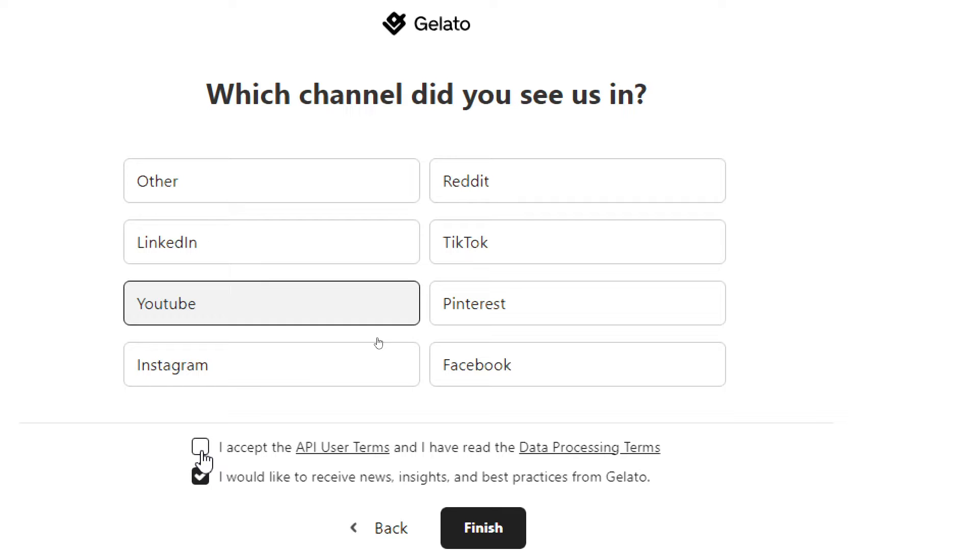
click(200, 448)
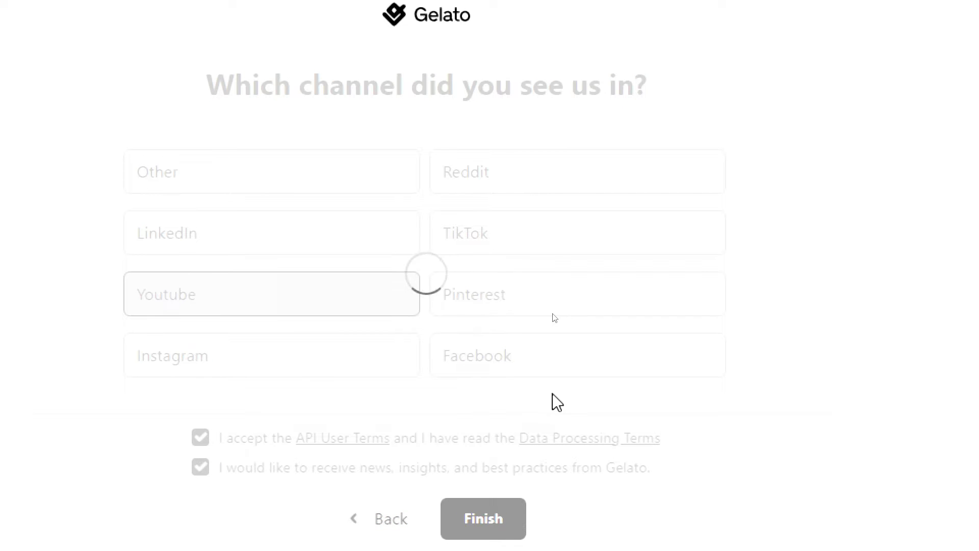
click(482, 518)
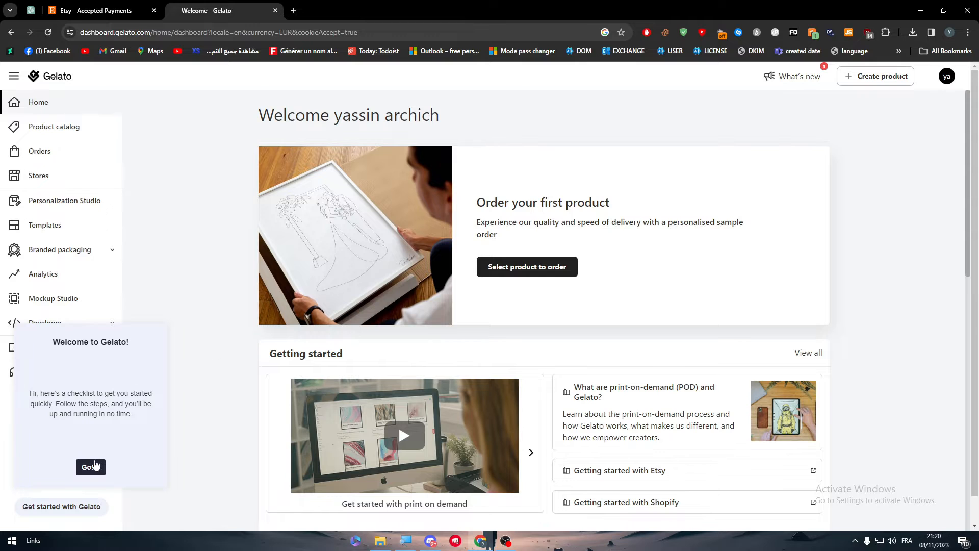
- Dismiss the welcome checklist, glance at the Etsy tab, then open Product catalog
click(91, 467)
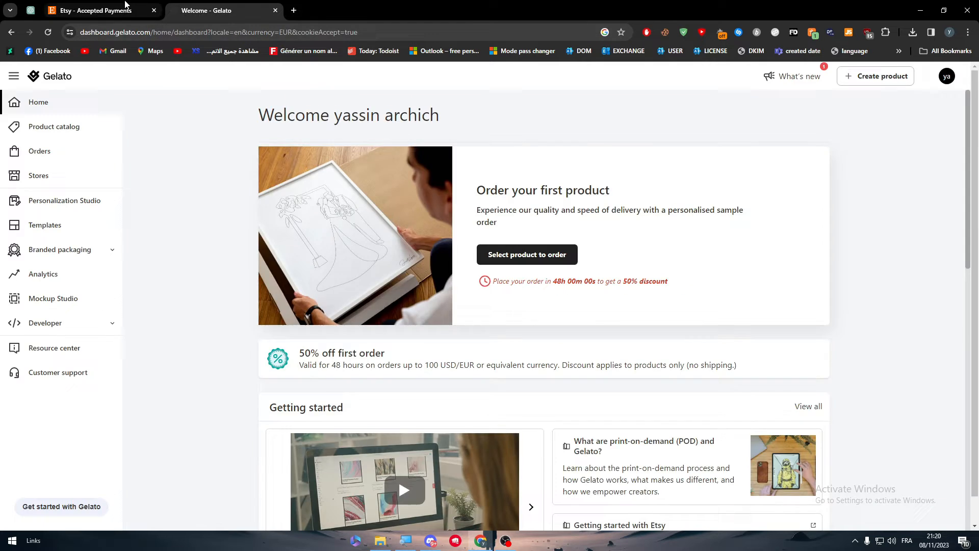
click(100, 11)
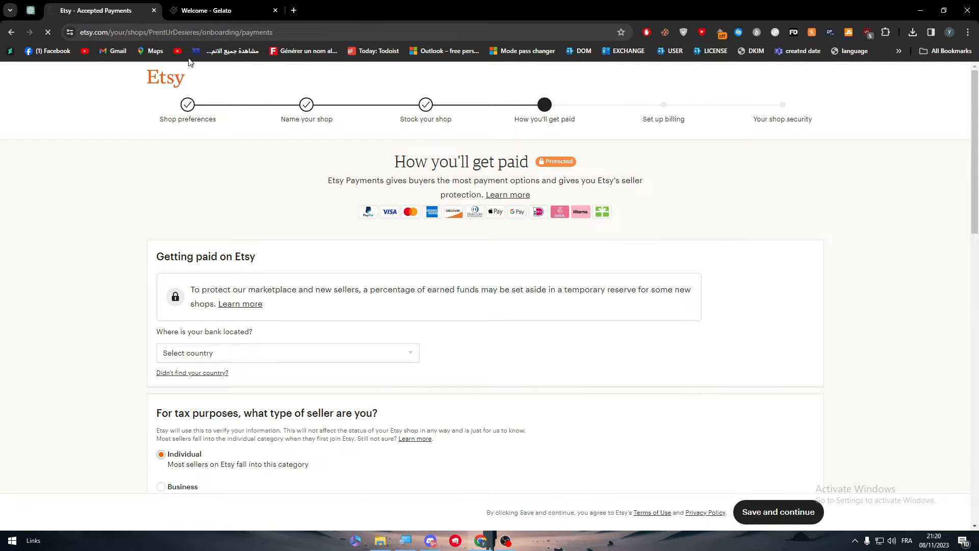
click(222, 10)
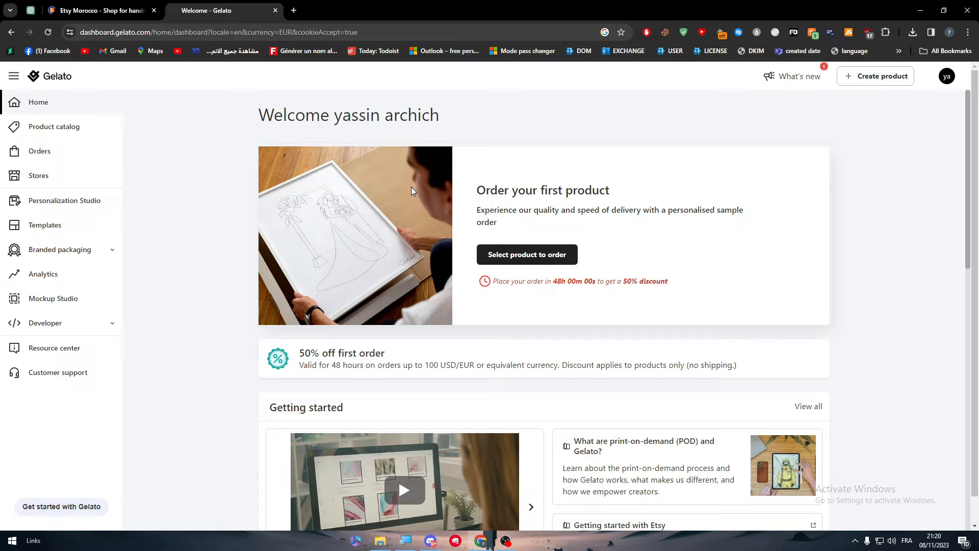
mouse_move(447, 211)
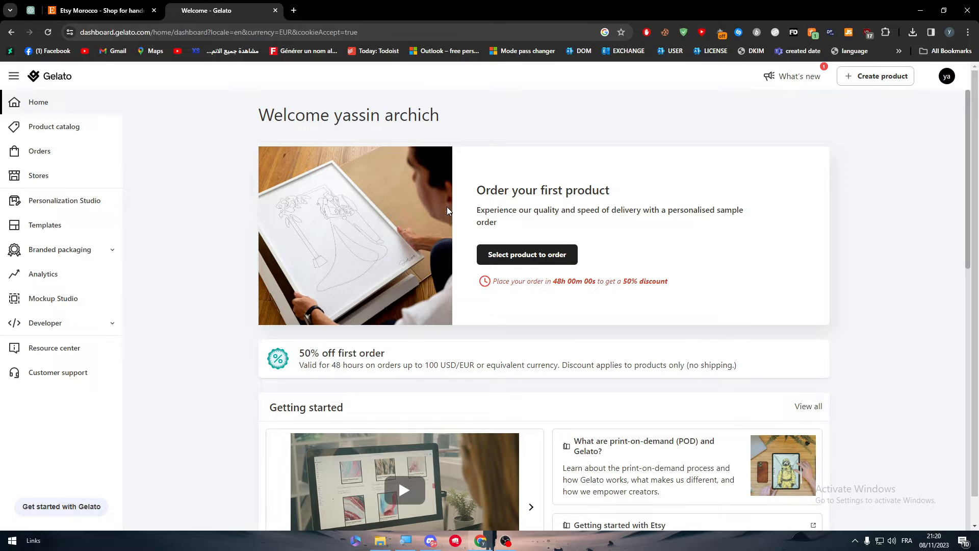
click(54, 126)
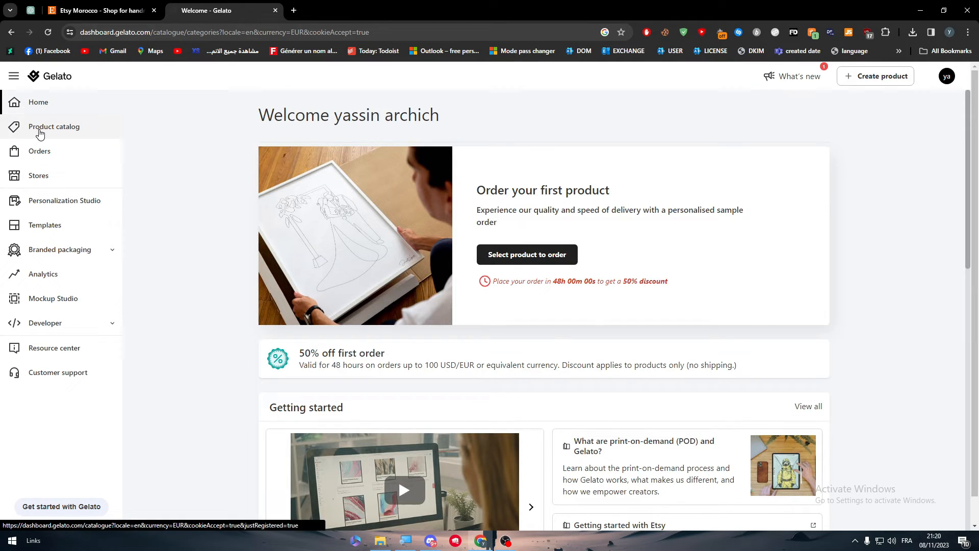
- Browse men's hoodies to the Classic Unisex Pullover Hoodie and open Stores in another tab
click(53, 126)
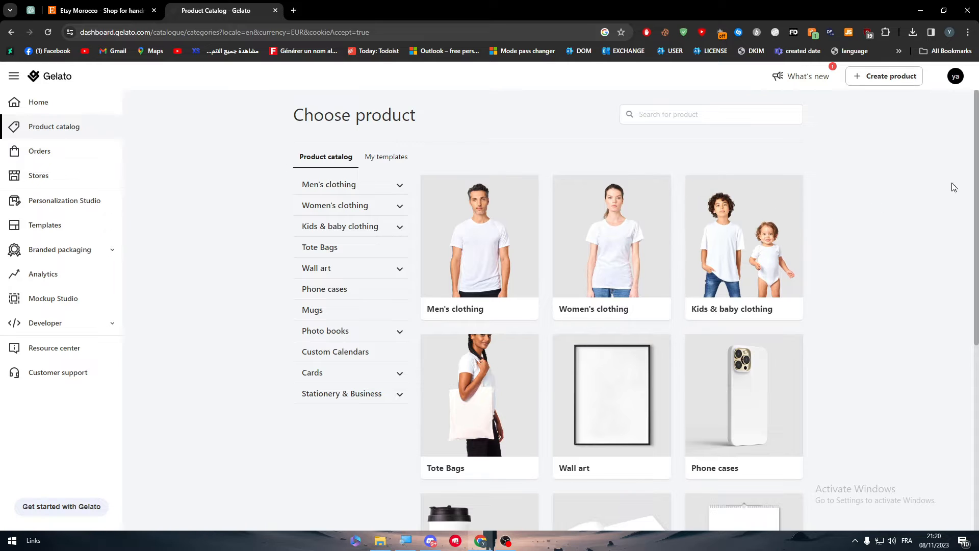
scroll(down, 3)
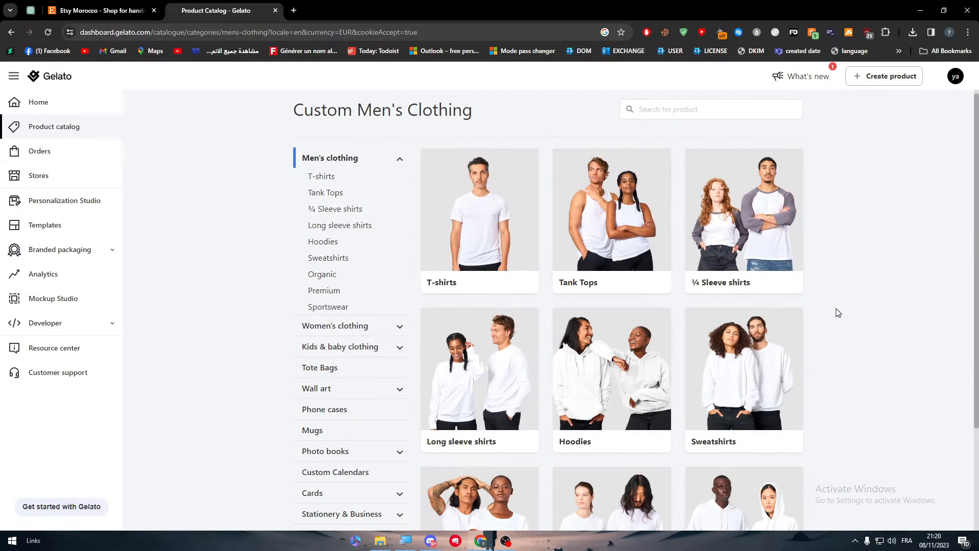
click(324, 242)
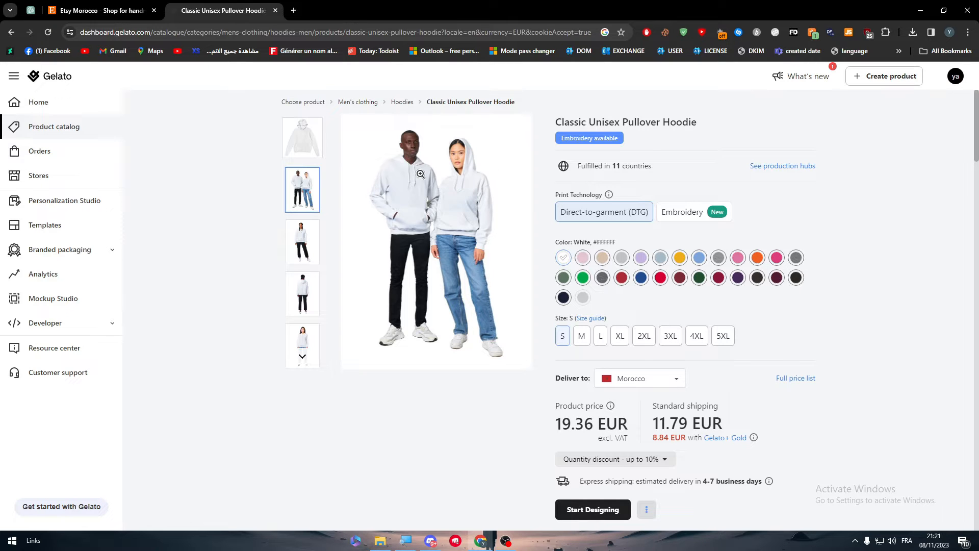
mouse_move(393, 144)
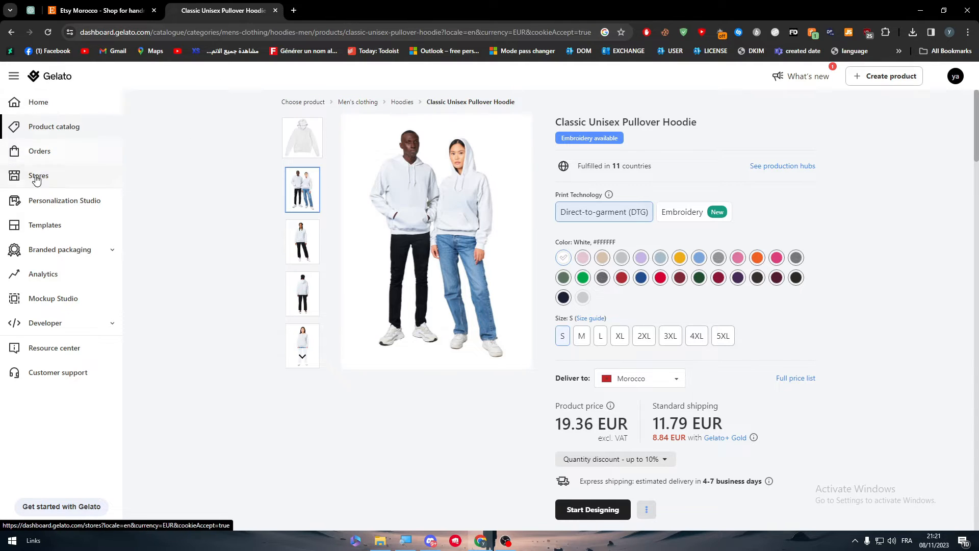
click(38, 176)
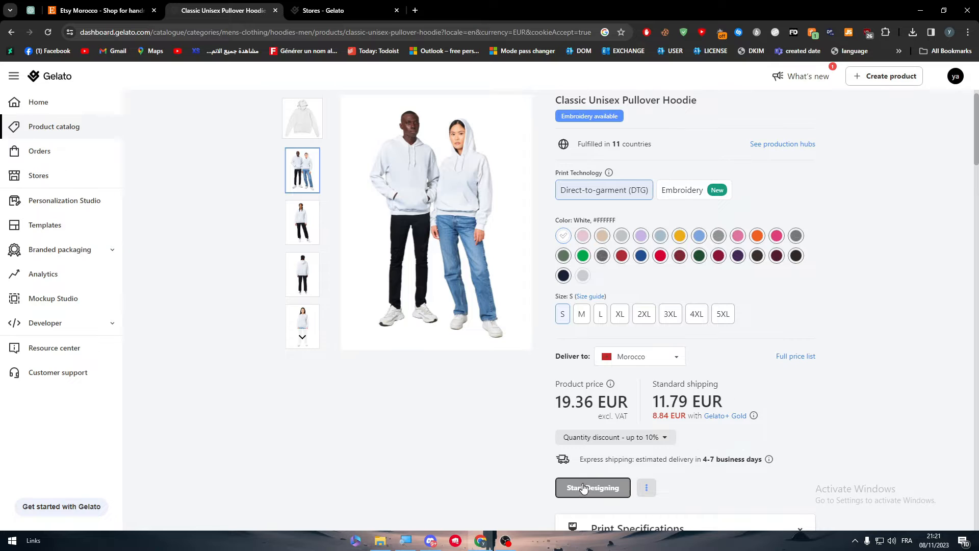
- Upload the blue mug image, place it on the hoodie front, and enlarge it
click(591, 487)
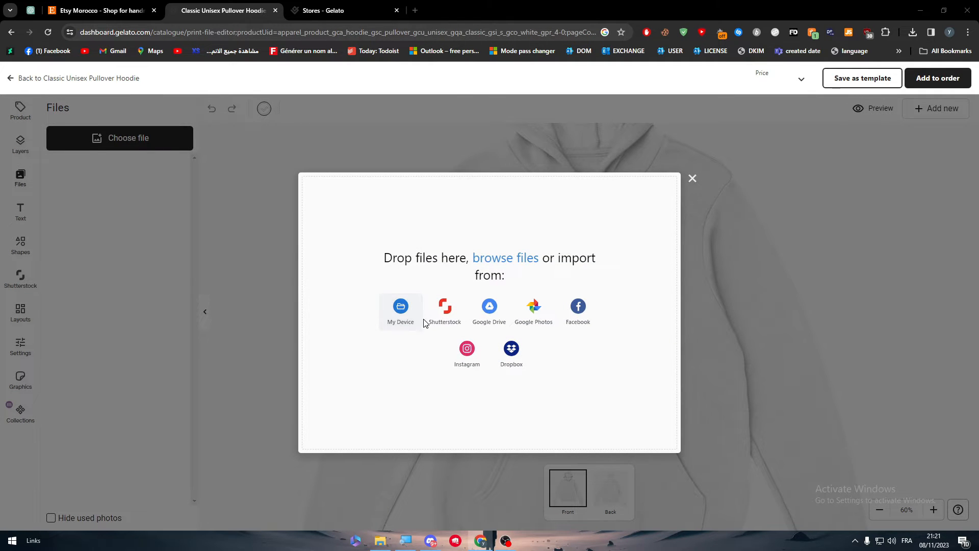
click(400, 311)
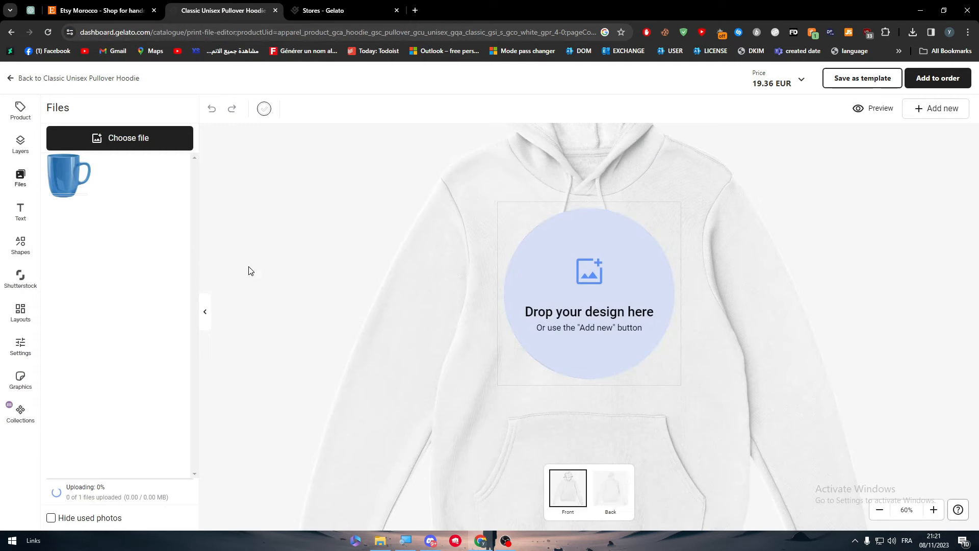
click(69, 175)
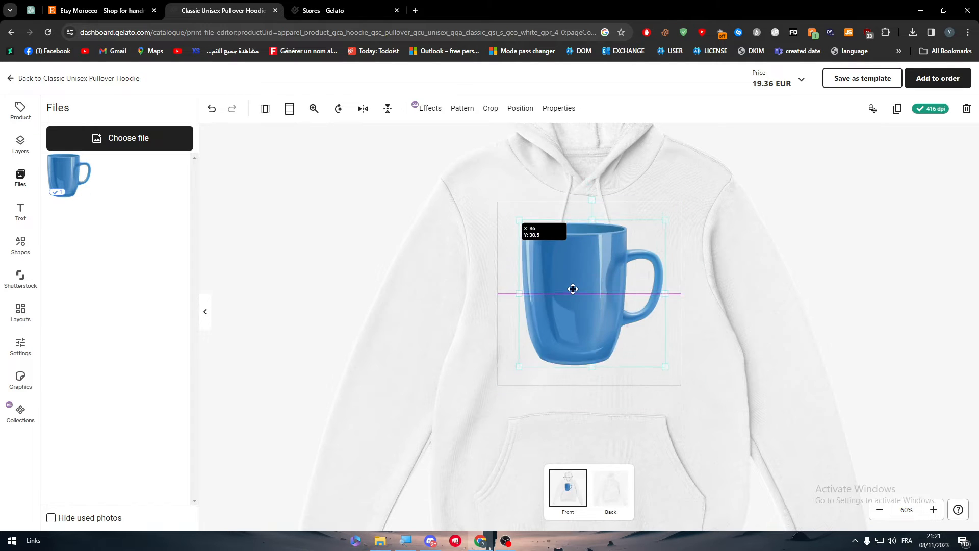
drag(573, 288, 592, 309)
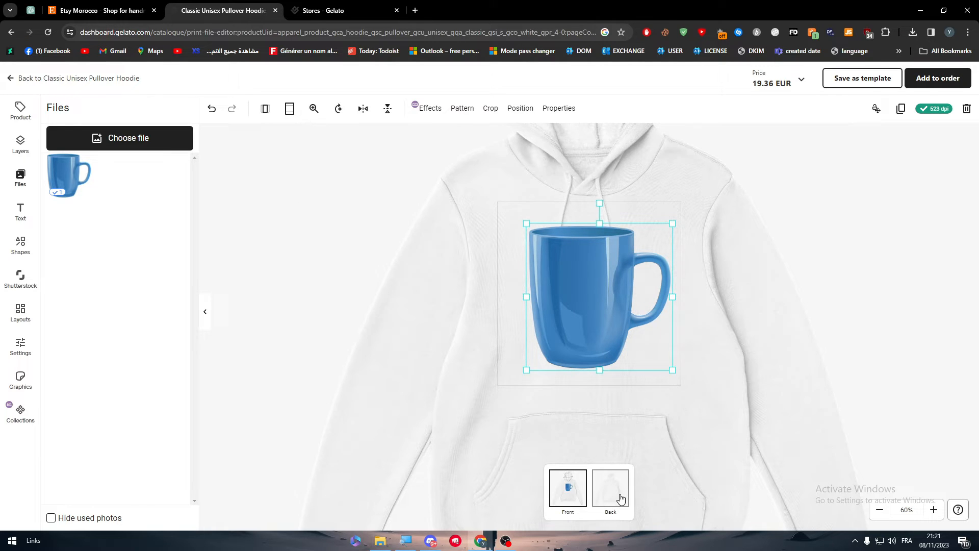
- Add the mug image to the hoodie's back and reposition it
click(609, 487)
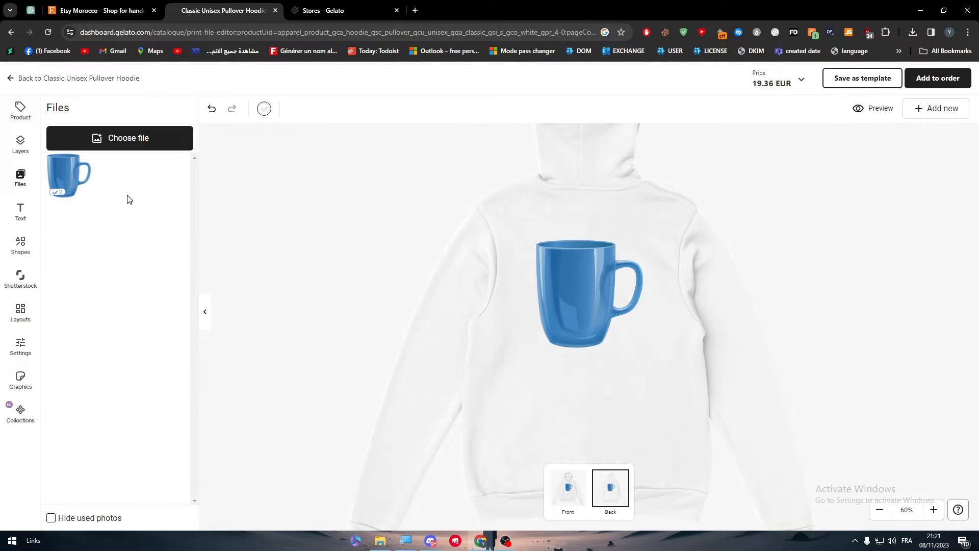
click(584, 290)
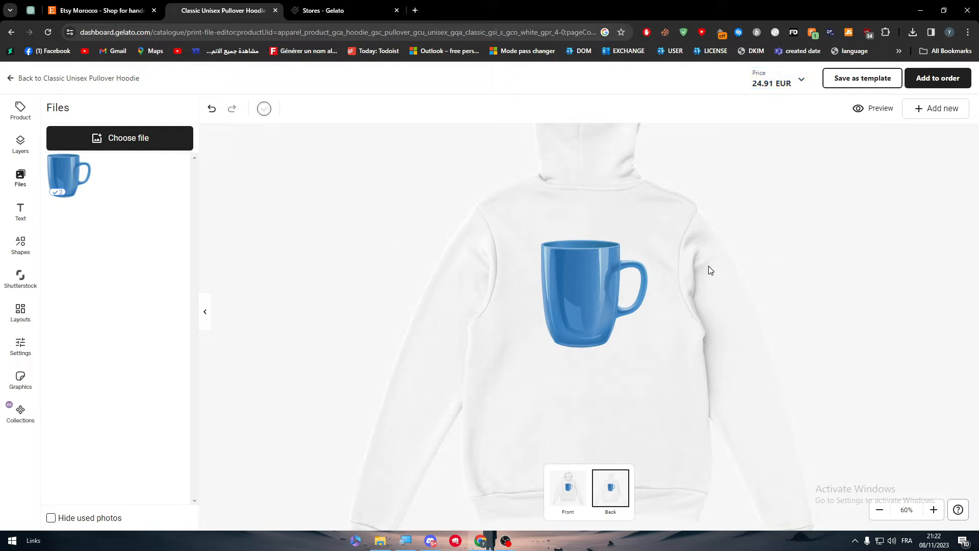
click(596, 306)
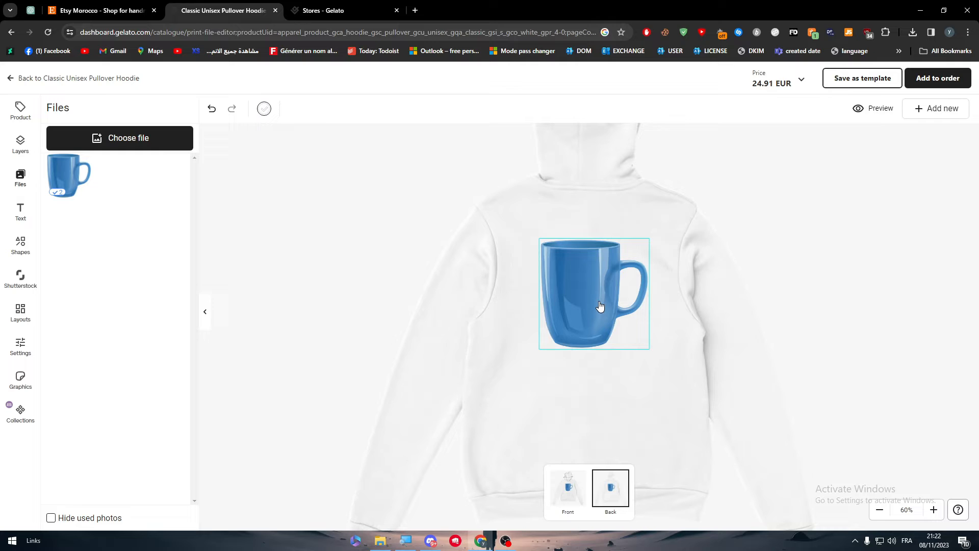
drag(599, 306, 594, 287)
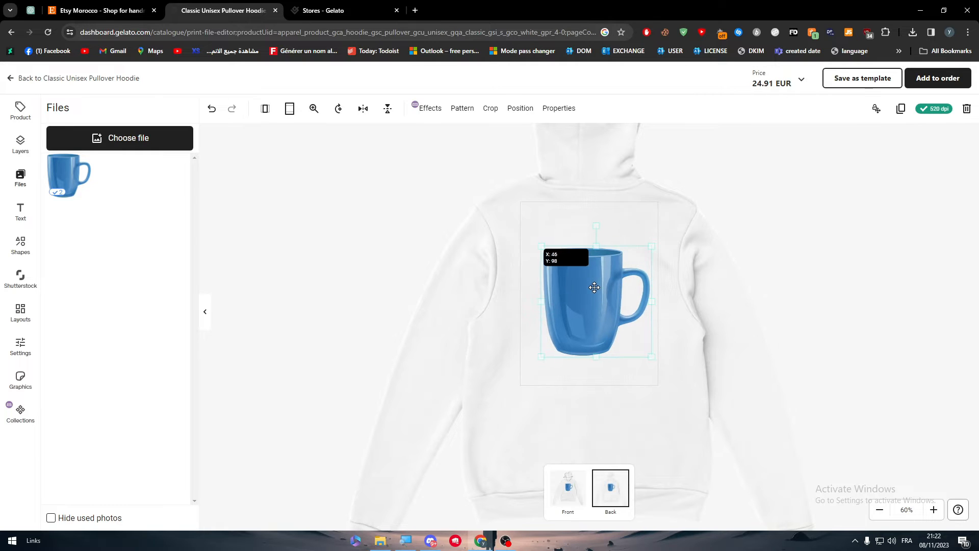
- Add a text box reading CUP, then return to the front view
click(20, 211)
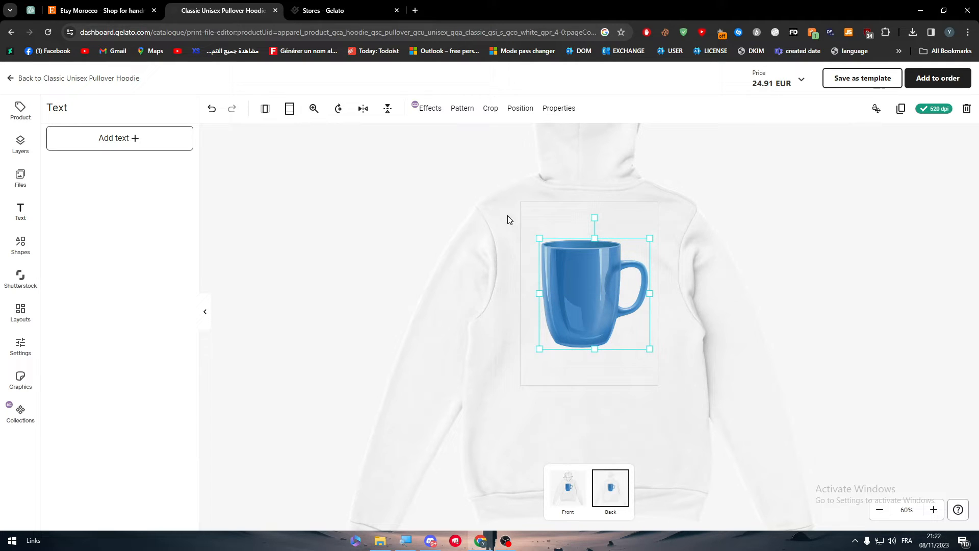
click(119, 138)
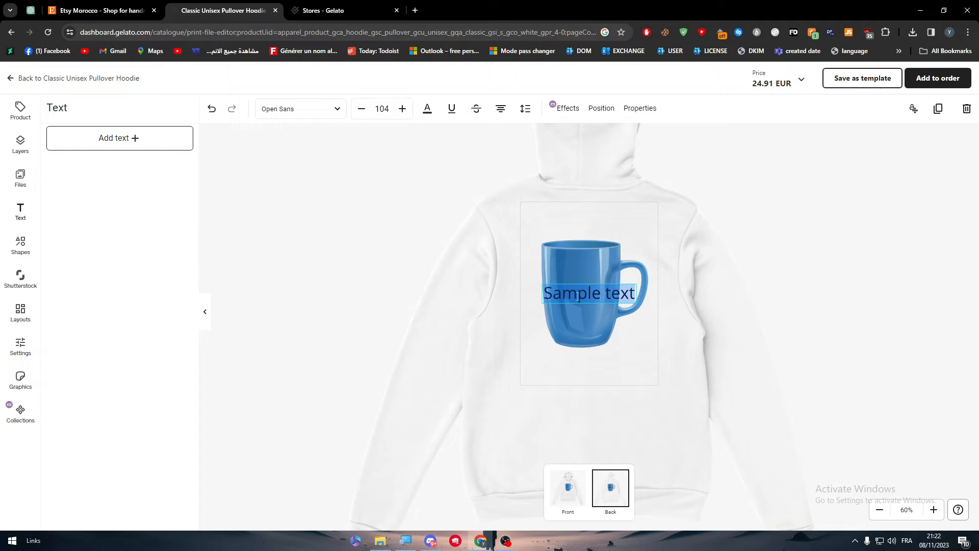
text(q)
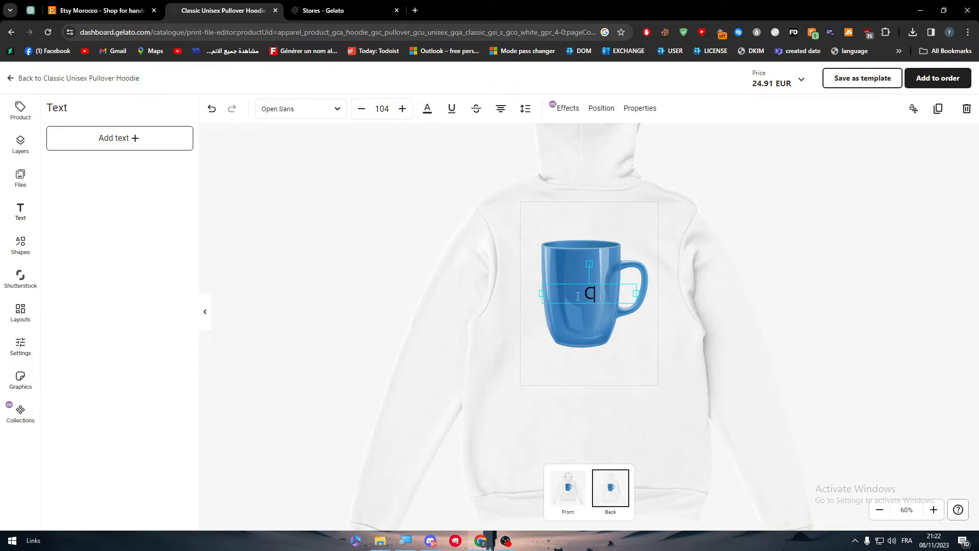
text(UP)
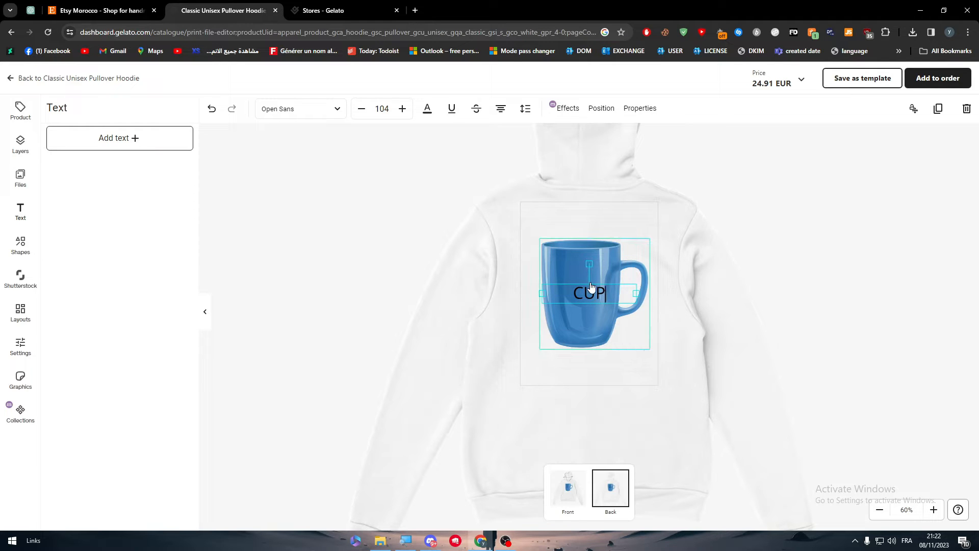
click(739, 320)
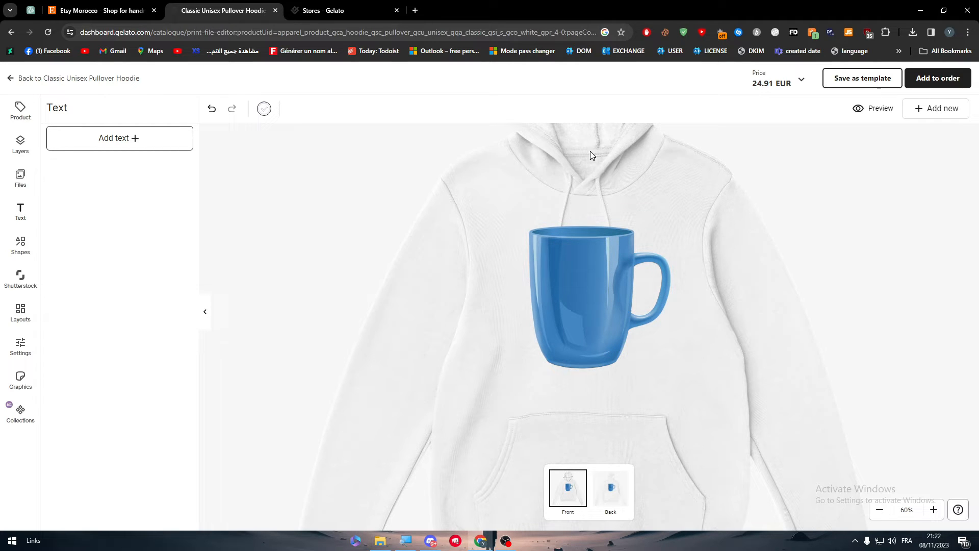
mouse_move(632, 209)
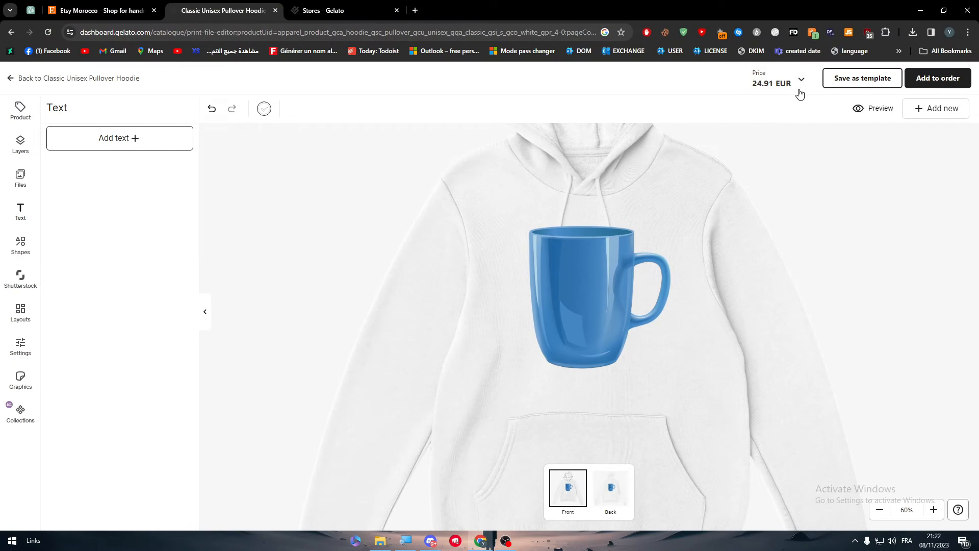
- Open the price breakdown: hoodie 19.36 EUR, back print 5.55 EUR, total 24.91 EUR
click(777, 78)
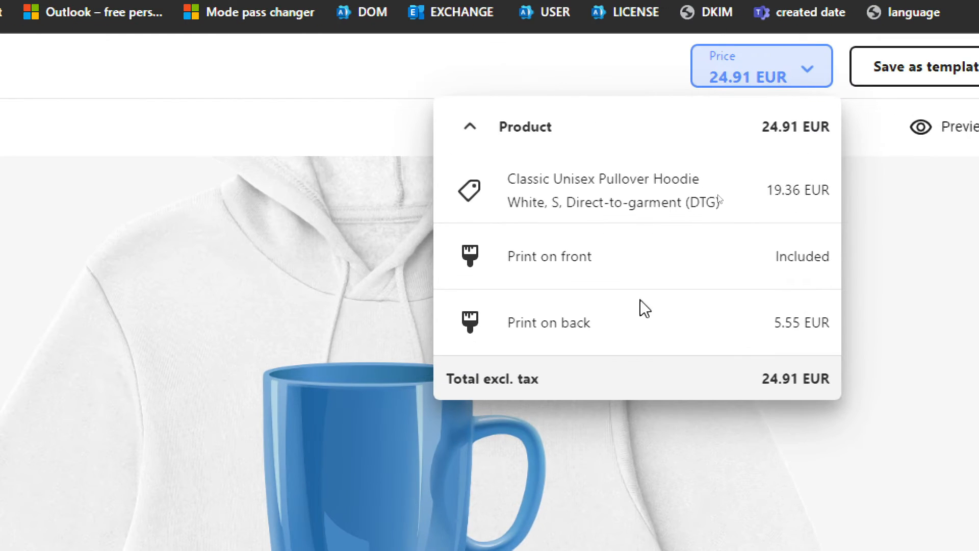
double_click(602, 178)
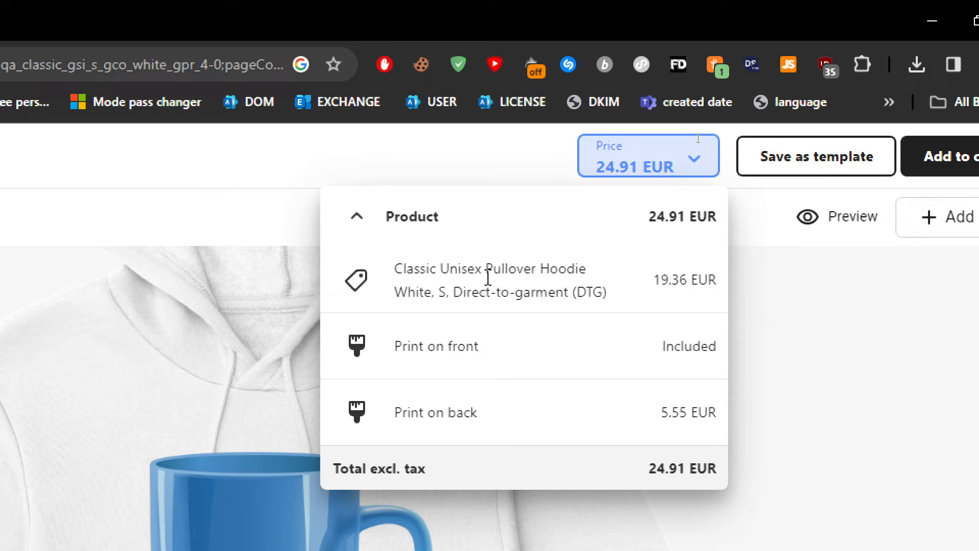
double_click(498, 292)
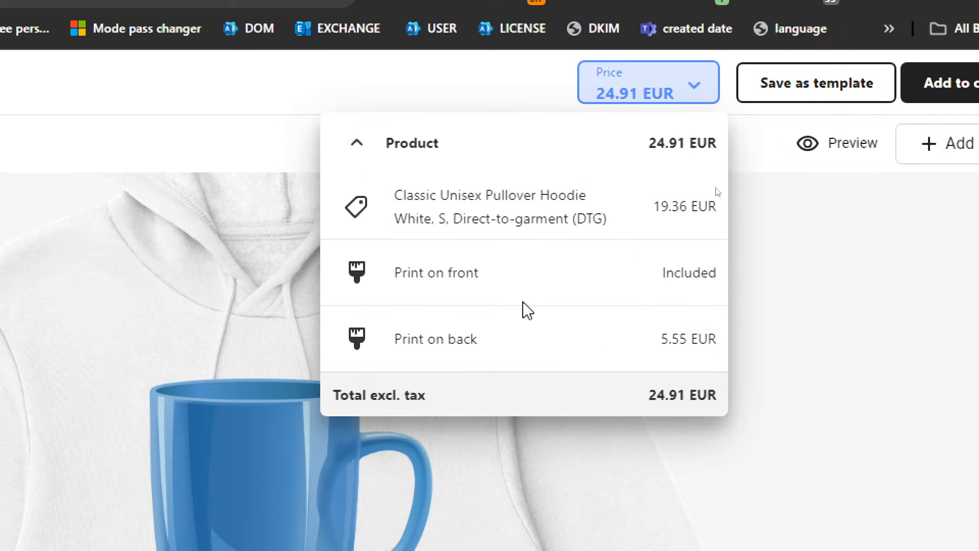
double_click(434, 339)
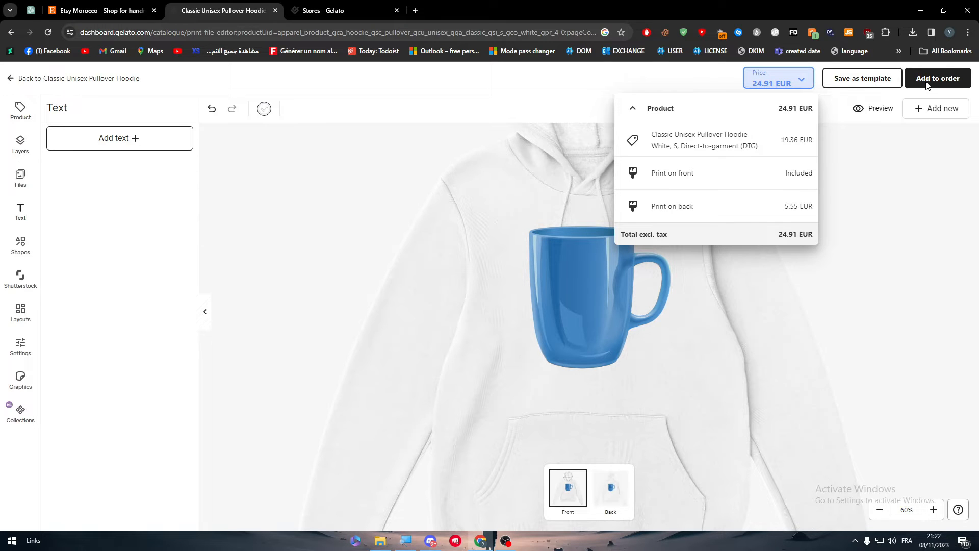
- Add the designed hoodie to a draft order at 12.45 EUR and continue to shipping
click(938, 78)
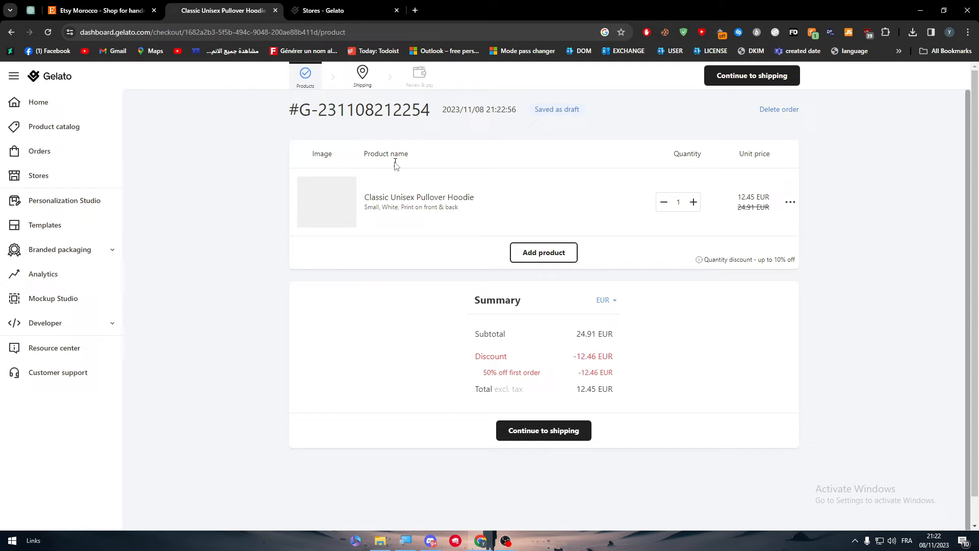
click(790, 202)
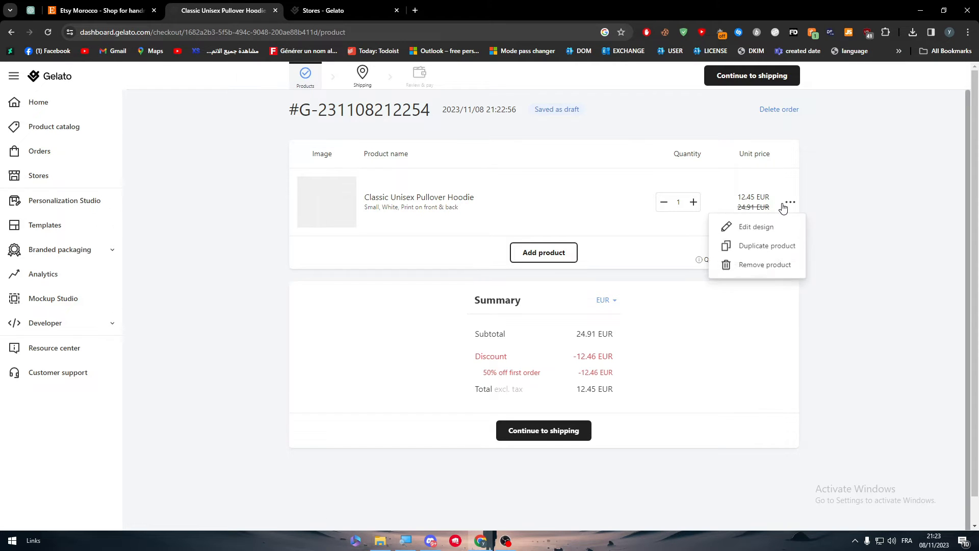
click(664, 350)
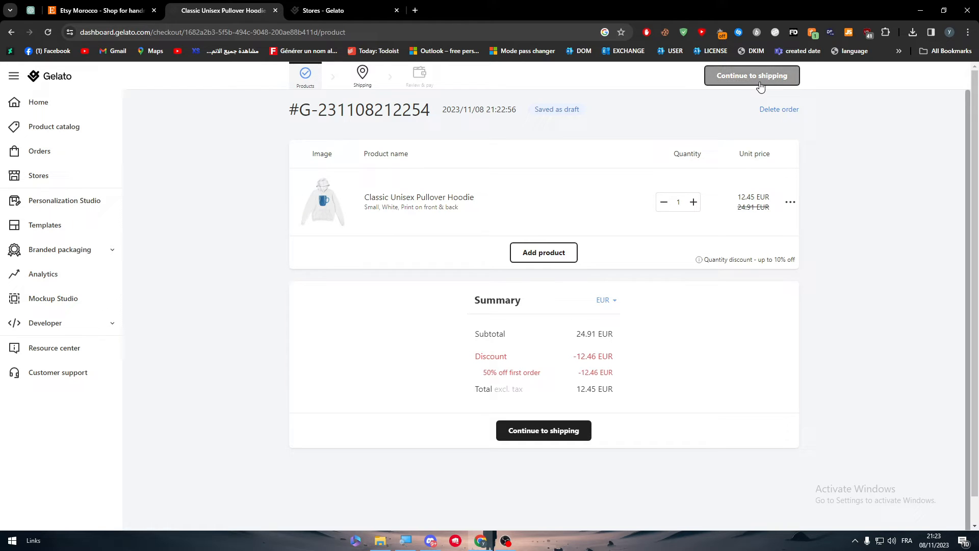
click(751, 75)
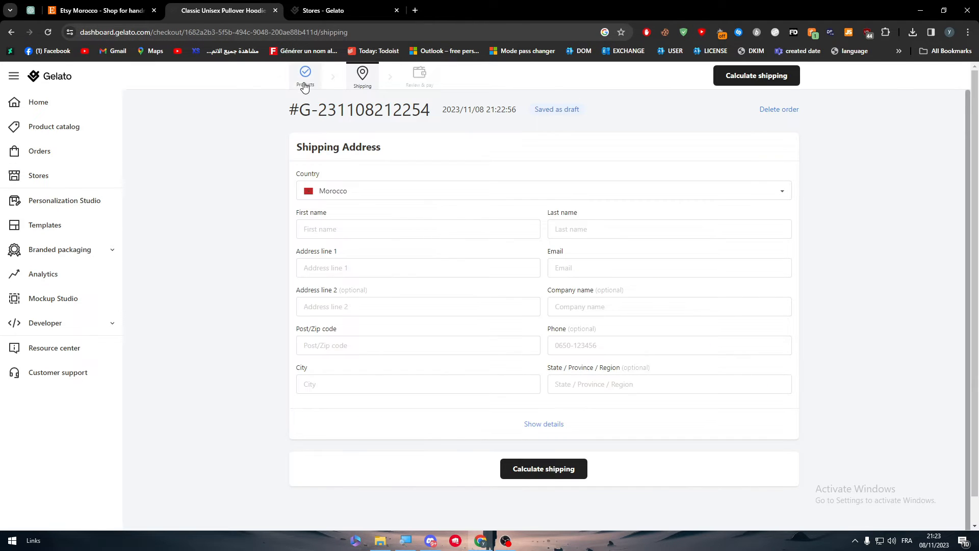
- Return the draft order to its products step, then switch to the Etsy homepage
click(306, 75)
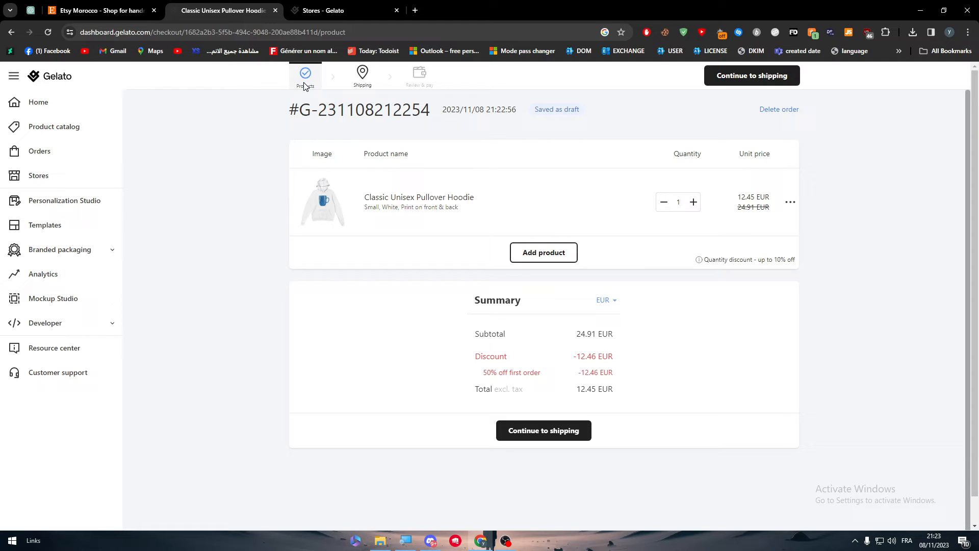
click(97, 11)
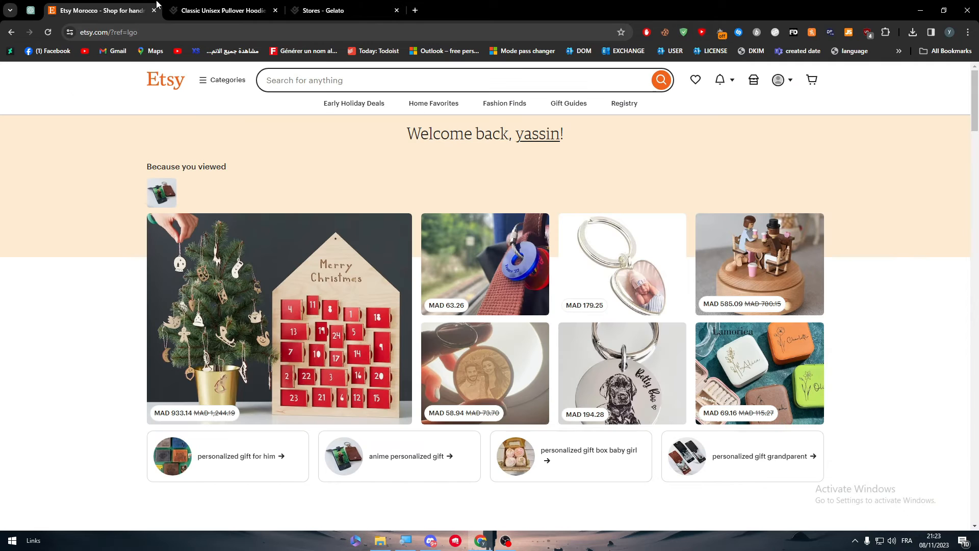
mouse_move(753, 80)
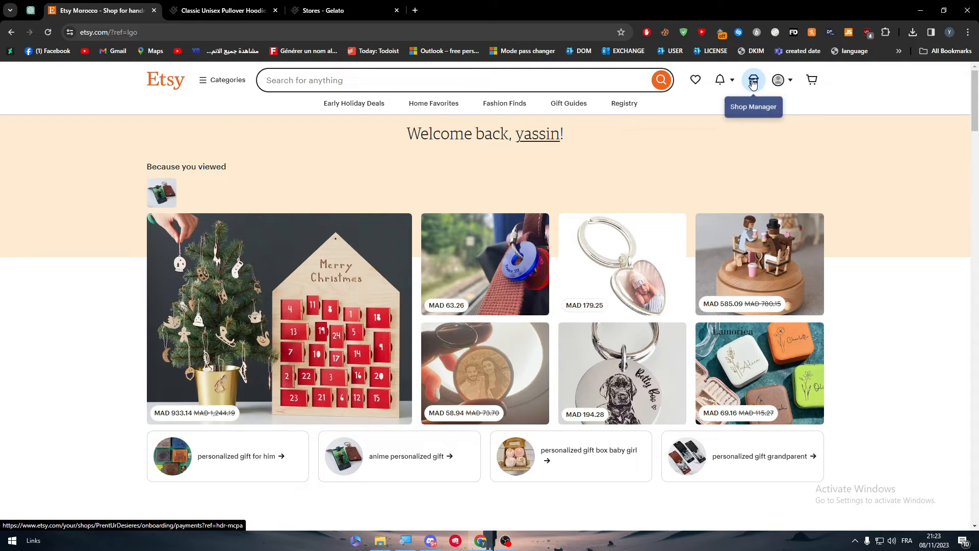
mouse_move(220, 99)
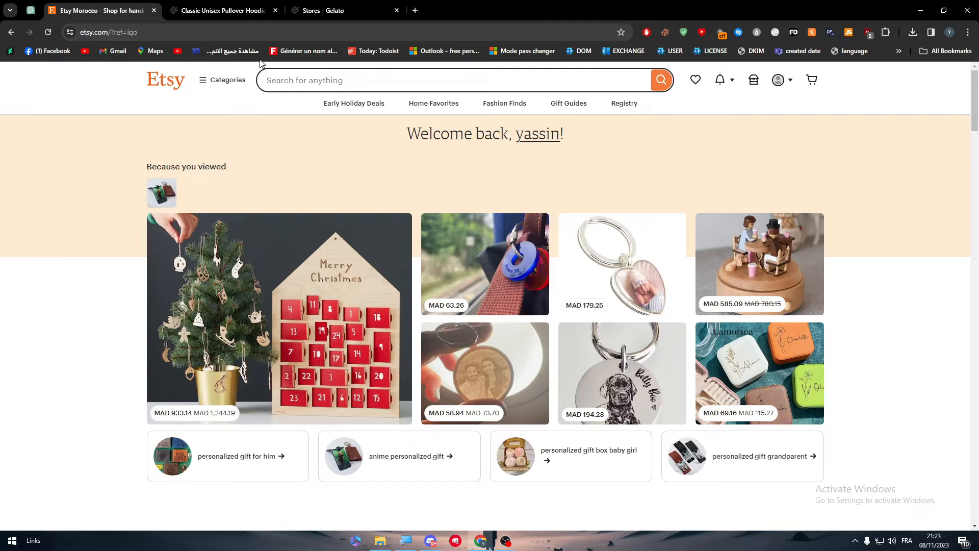
- Switch between Etsy and Gelato tabs, advancing the hoodie order to shipping
click(222, 10)
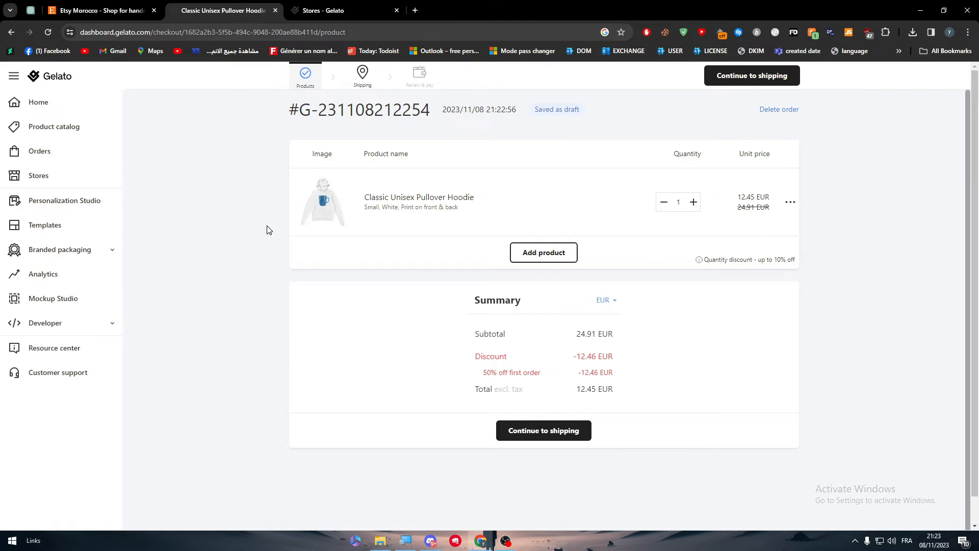
click(94, 10)
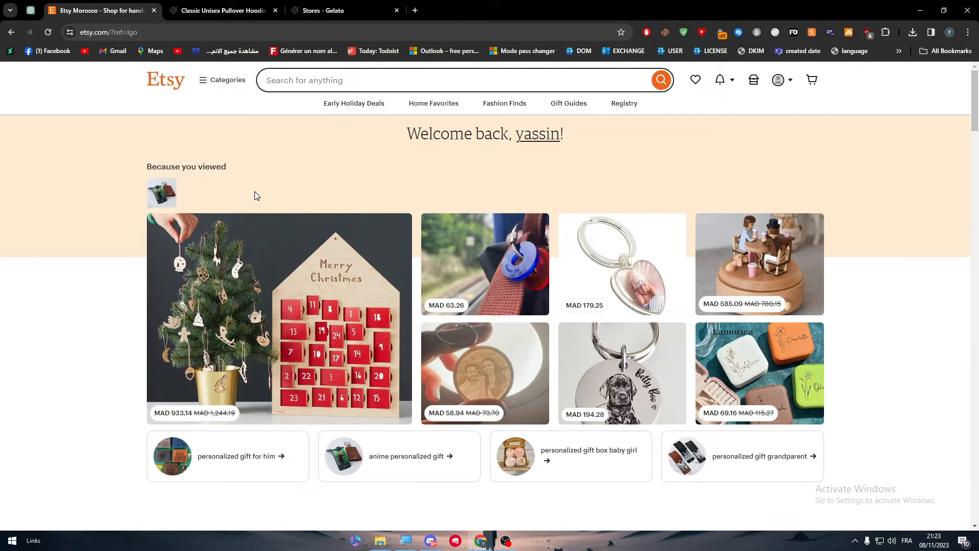
click(222, 11)
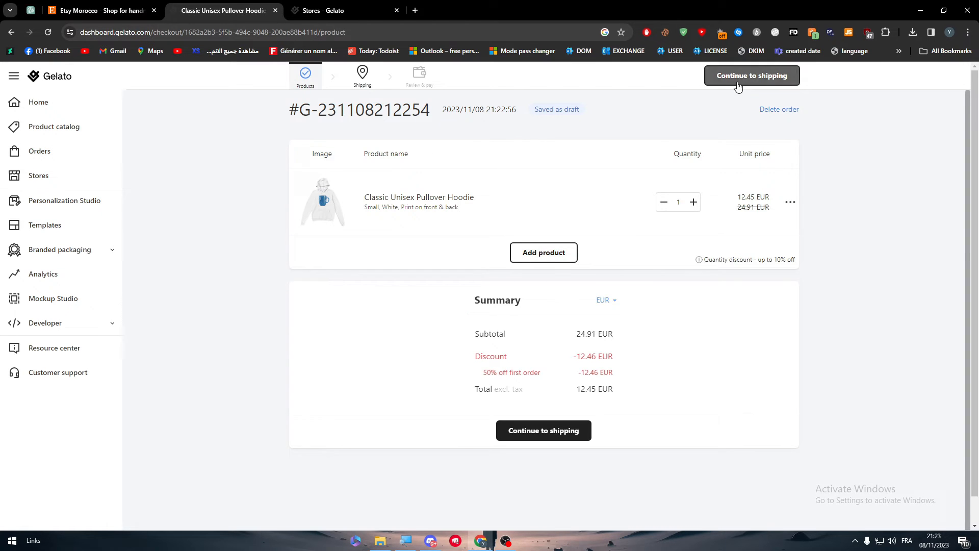
click(751, 75)
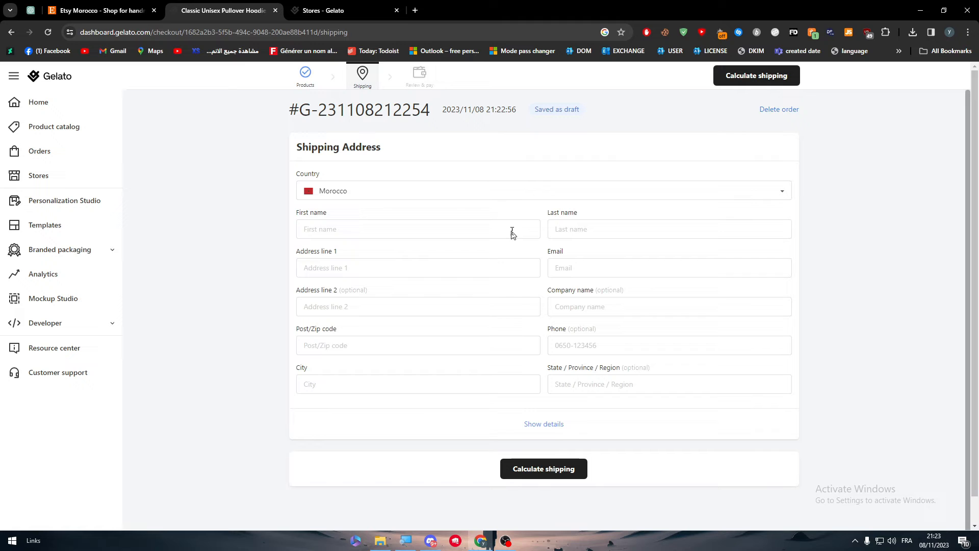
click(97, 10)
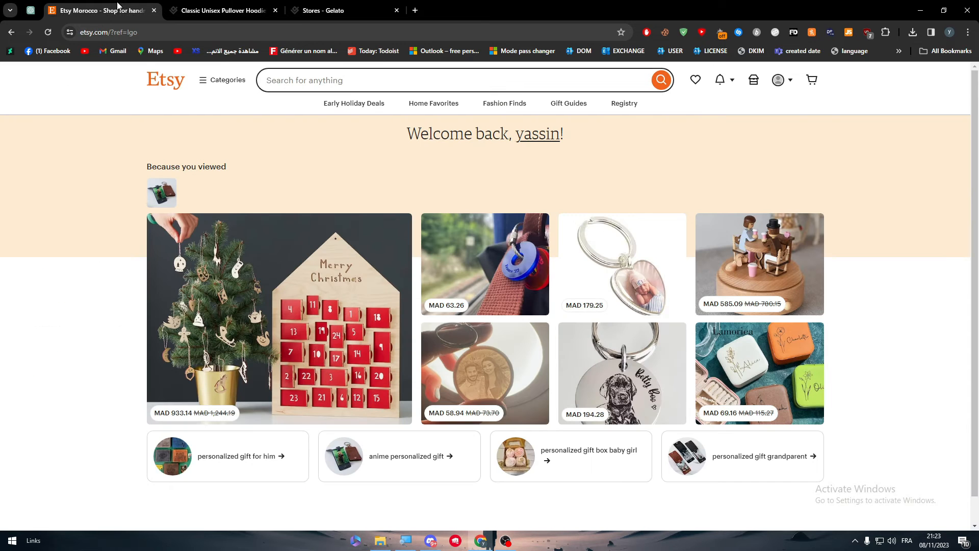
mouse_move(100, 5)
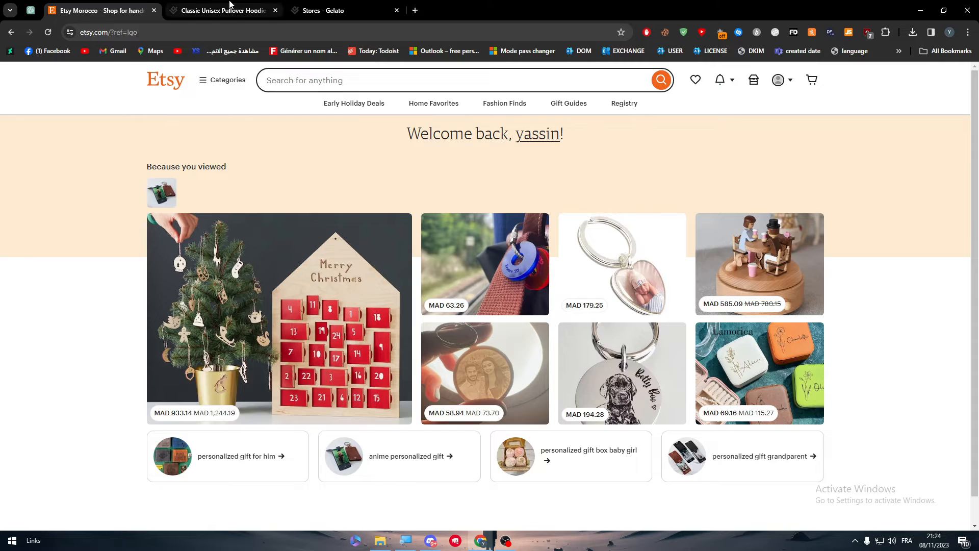
click(222, 10)
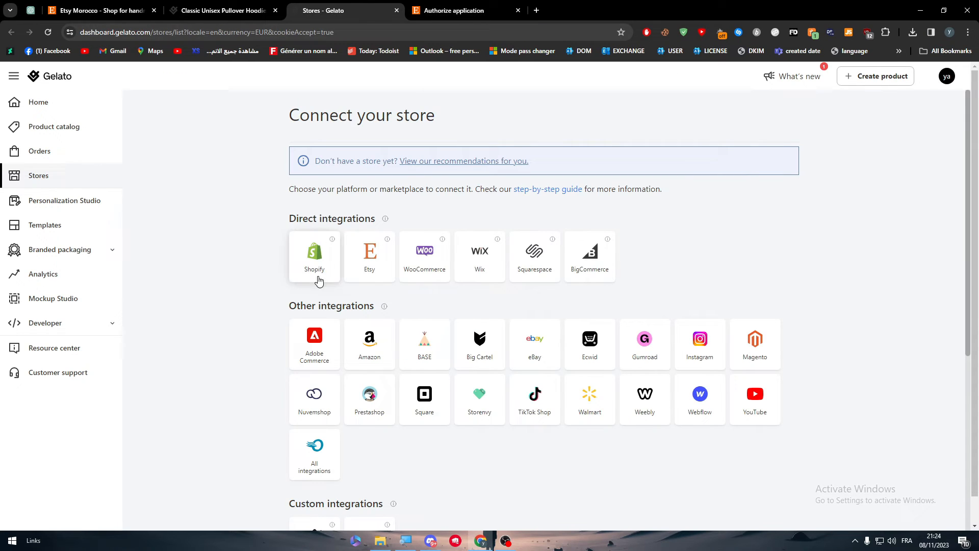
mouse_move(572, 220)
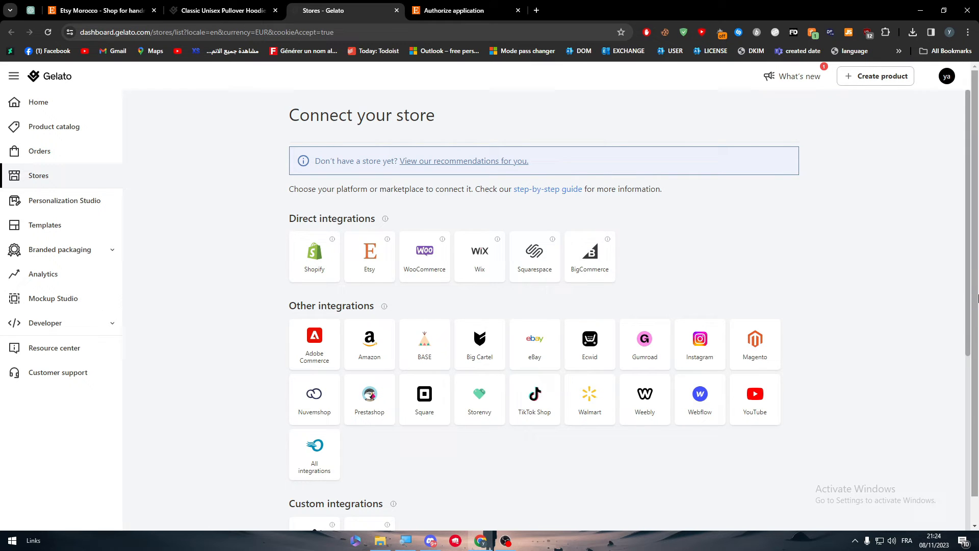
- Scroll through Etsy's authorization page to review the permissions Gelato requests
scroll(down, 3)
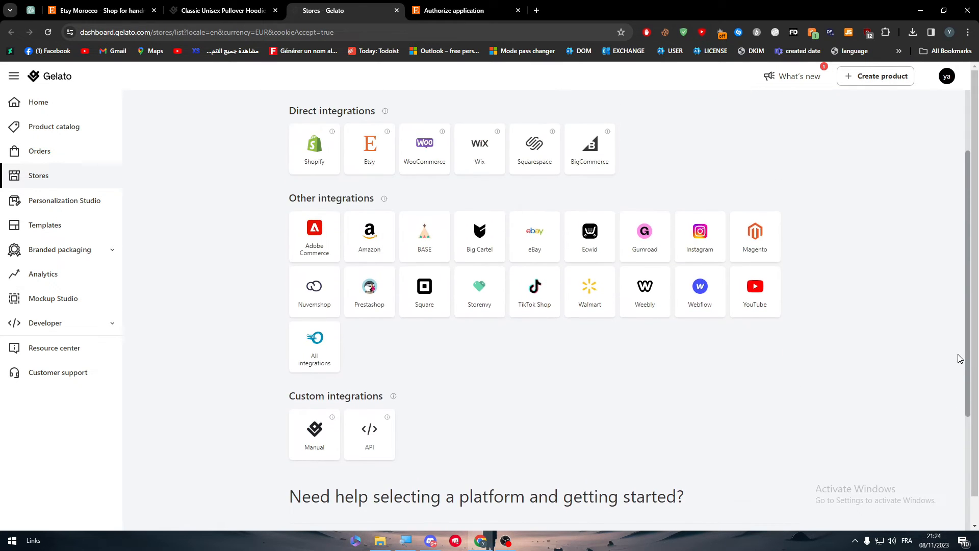
mouse_move(448, 196)
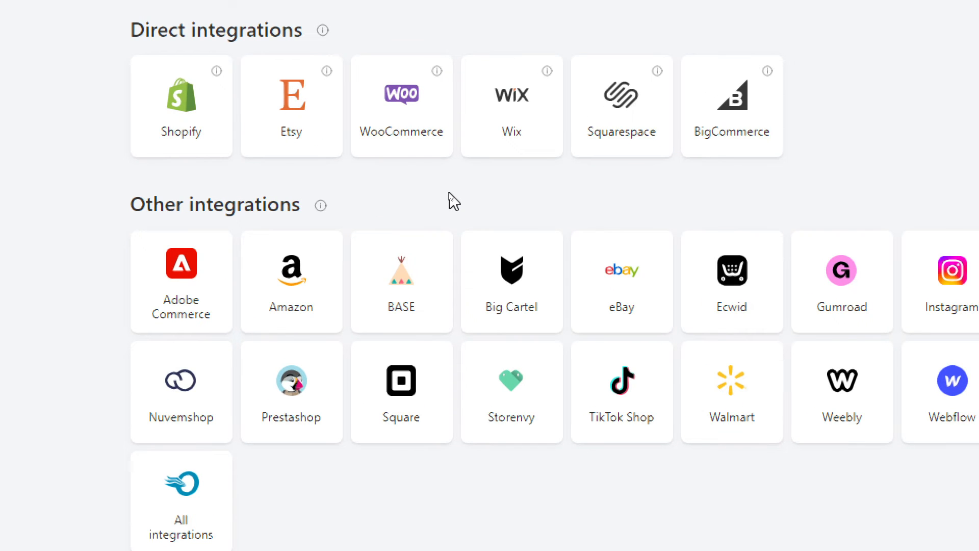
scroll(down, 3)
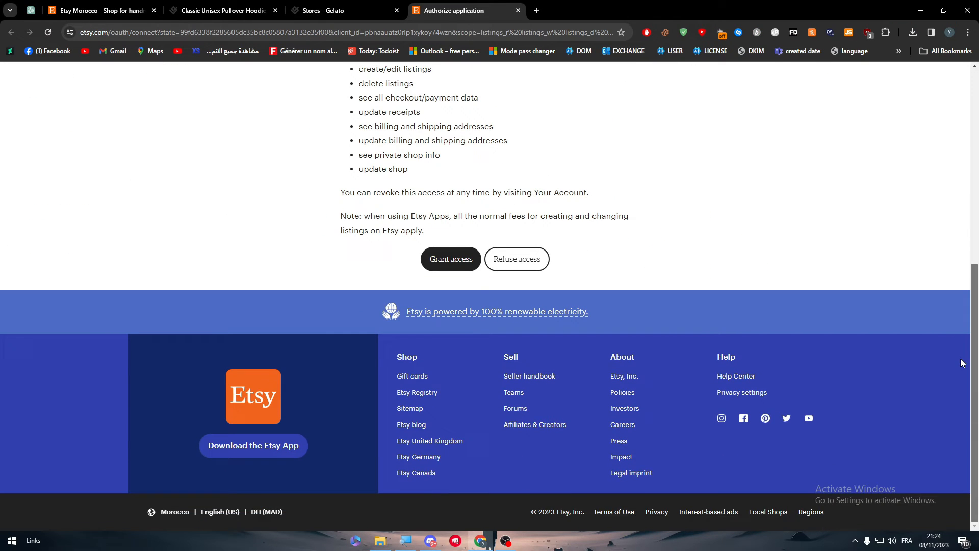
- Grant Gelato access to the Etsy shop, then switch between the Etsy and Gelato tabs
click(450, 258)
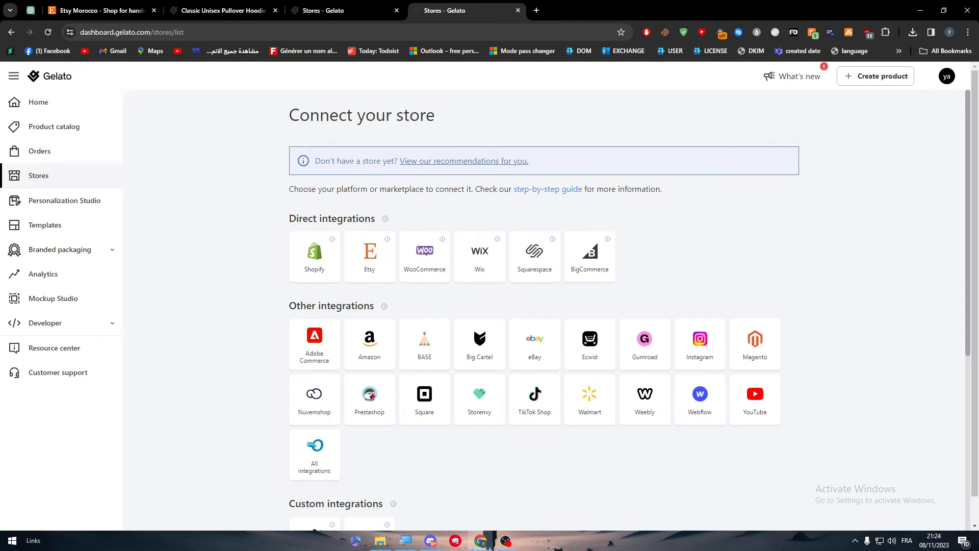
mouse_move(379, 157)
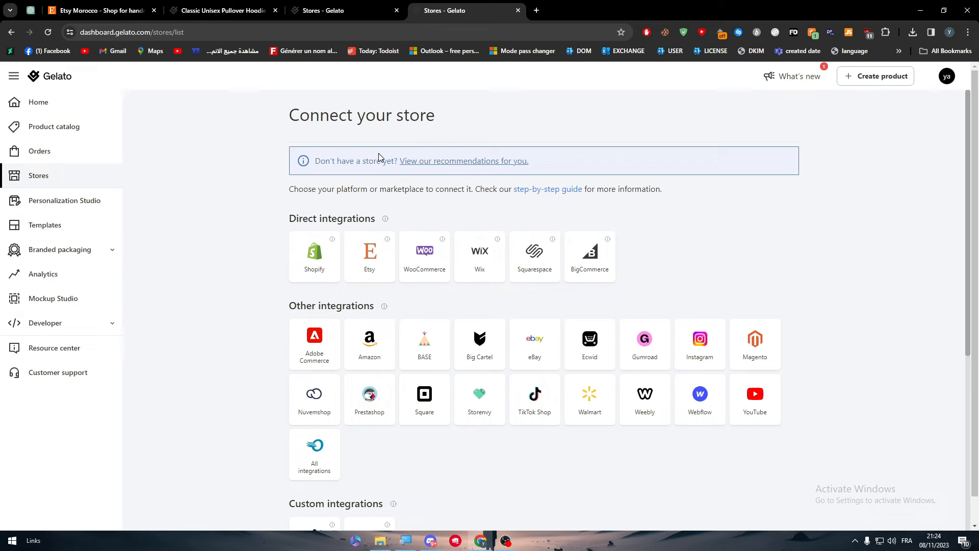
click(93, 11)
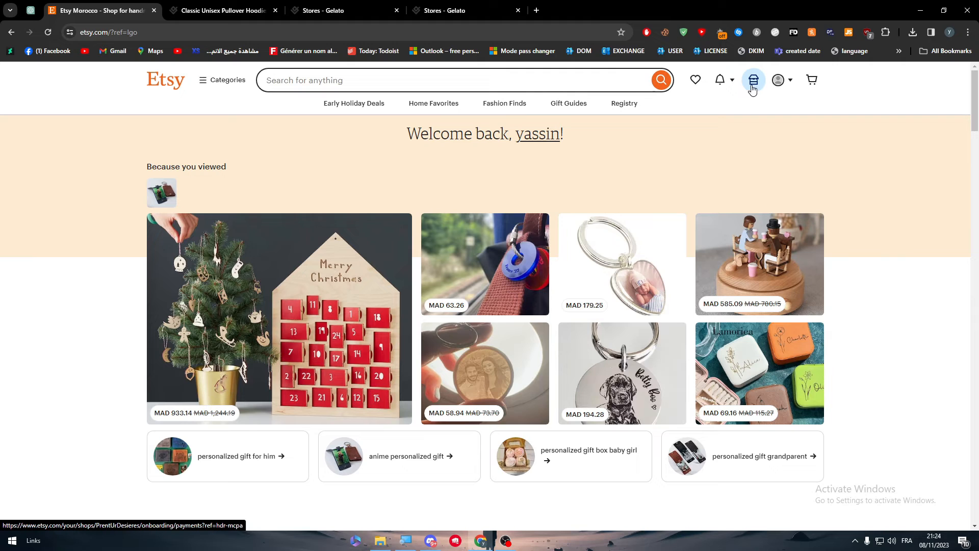
mouse_move(720, 92)
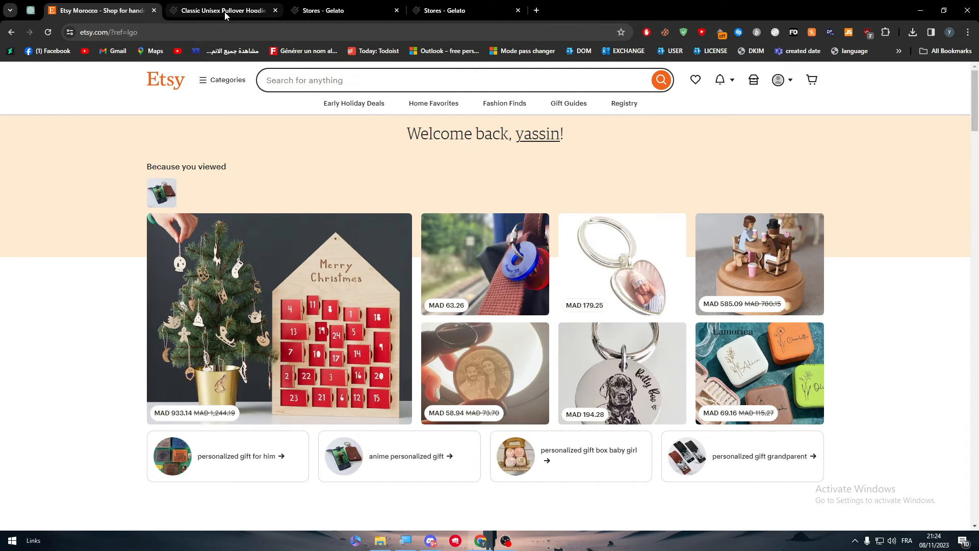
mouse_move(224, 10)
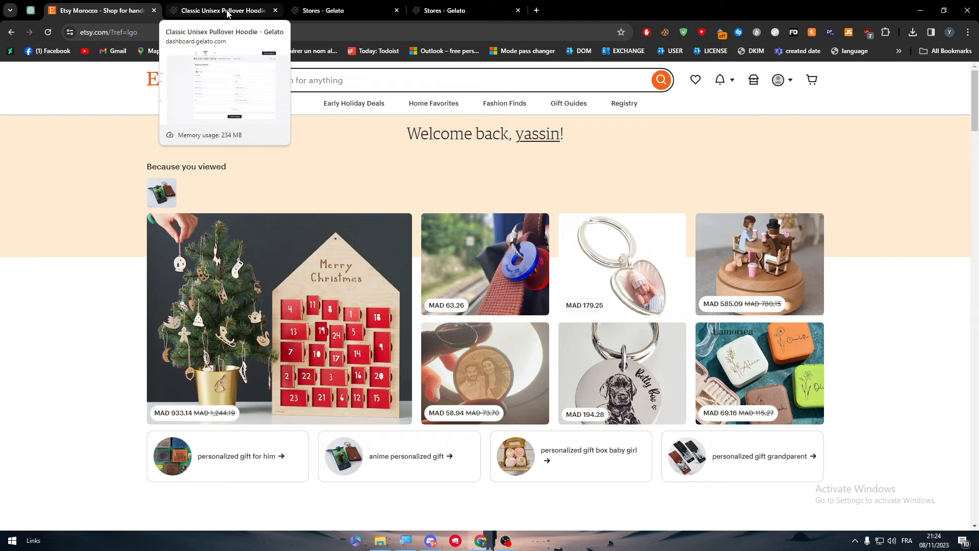
click(219, 10)
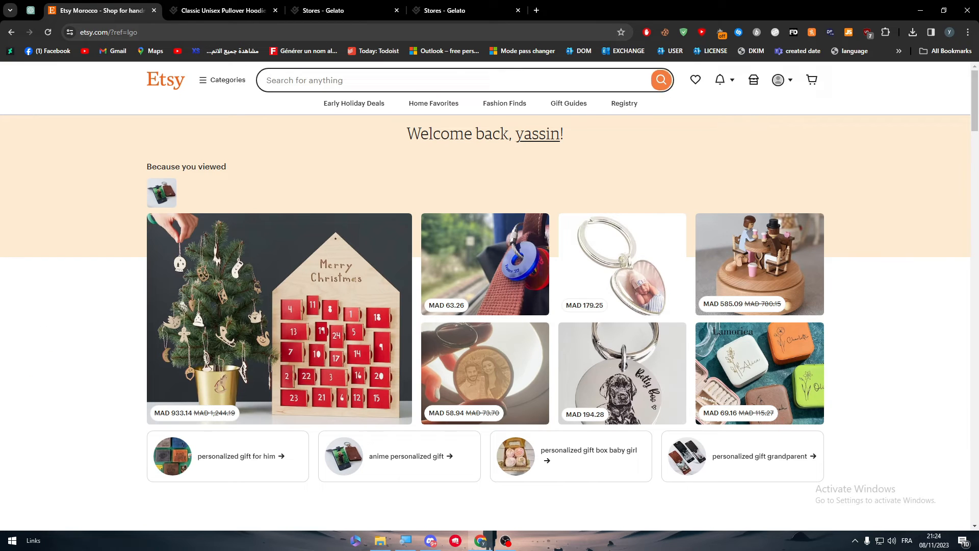
click(337, 10)
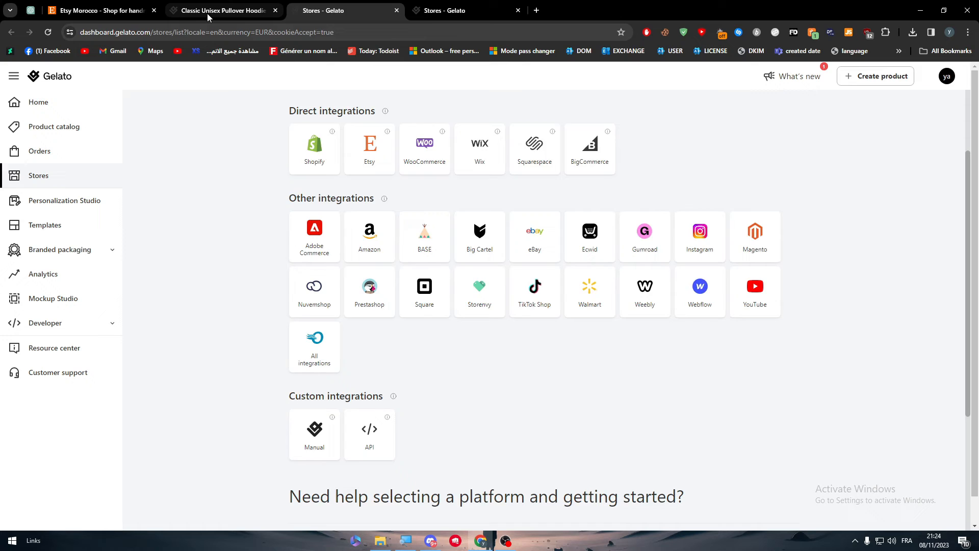
click(94, 10)
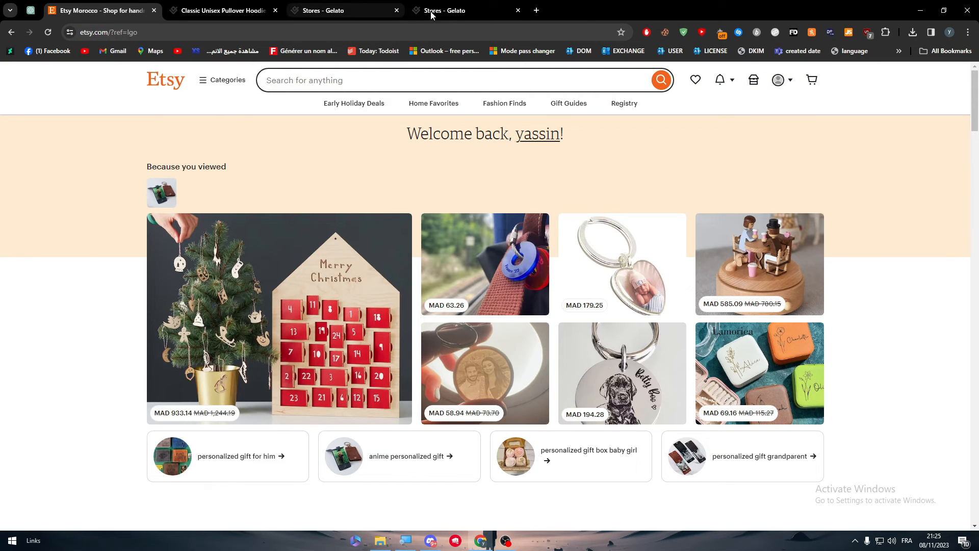
click(337, 10)
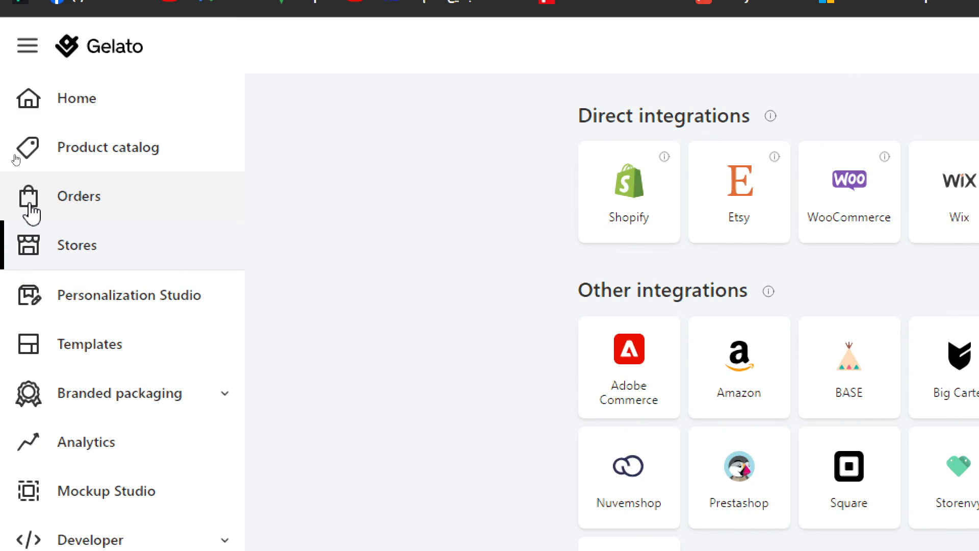
- Open Orders, dismiss the welcome popup, and filter to Pending approval, showing no results
click(78, 195)
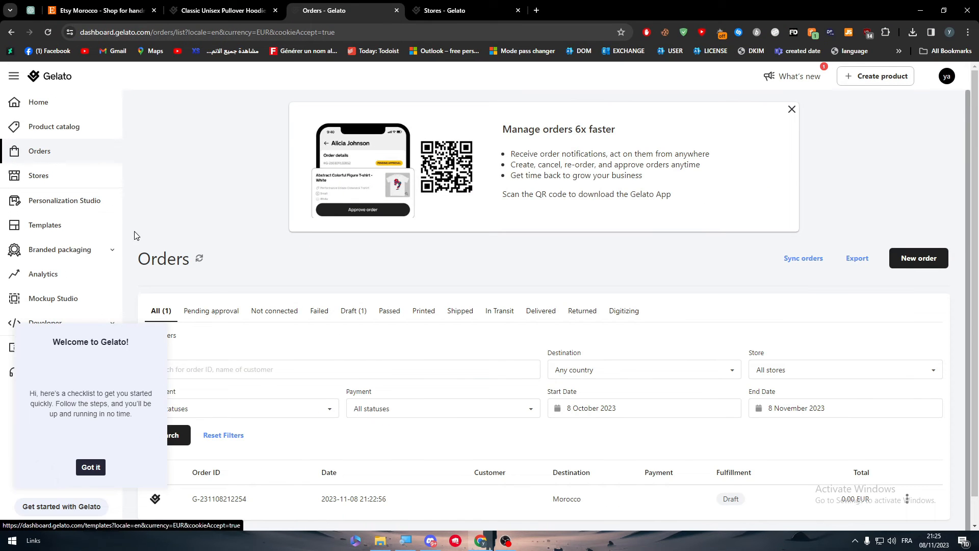
click(90, 466)
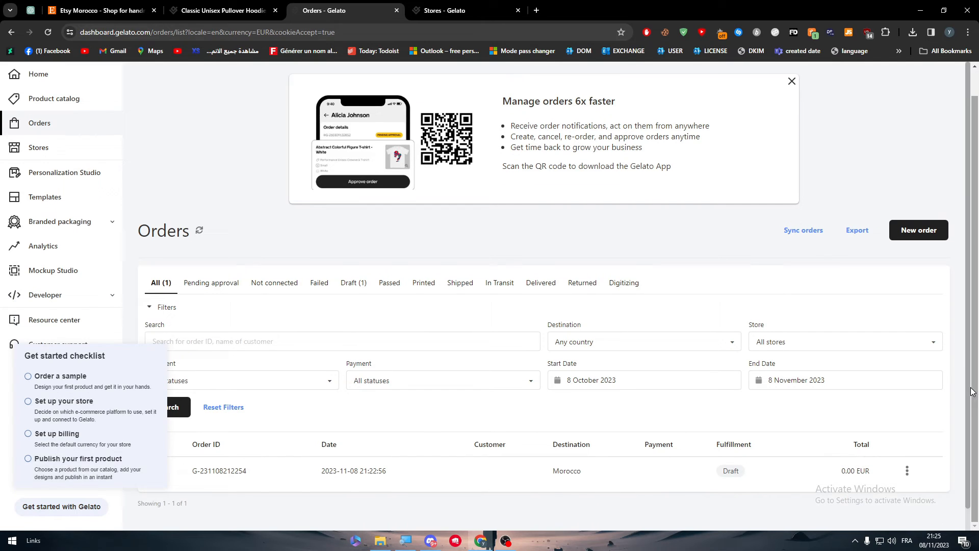
mouse_move(278, 226)
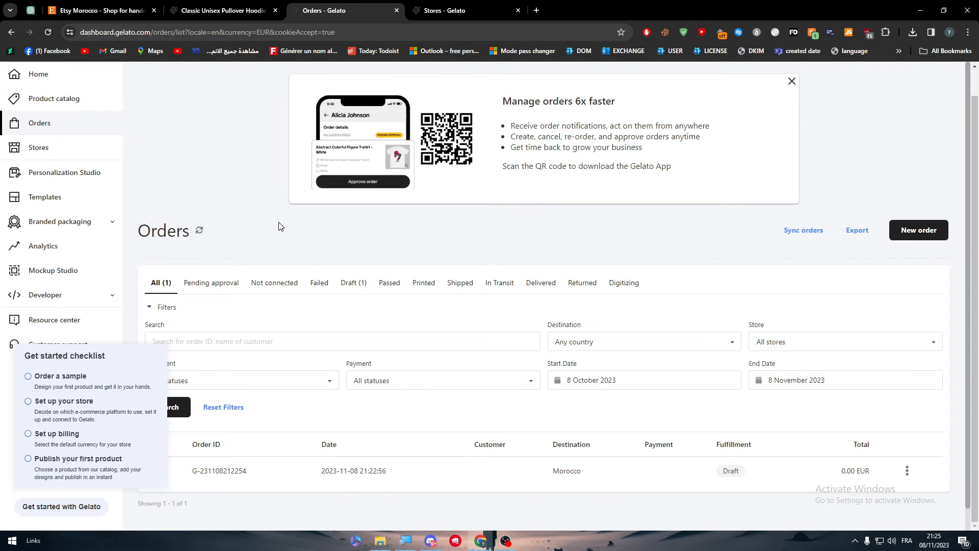
mouse_move(672, 284)
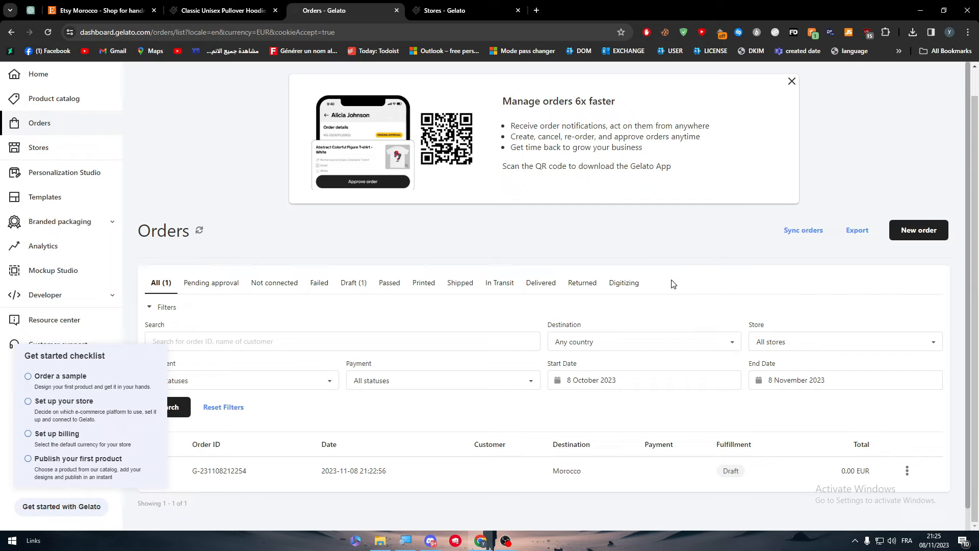
mouse_move(209, 261)
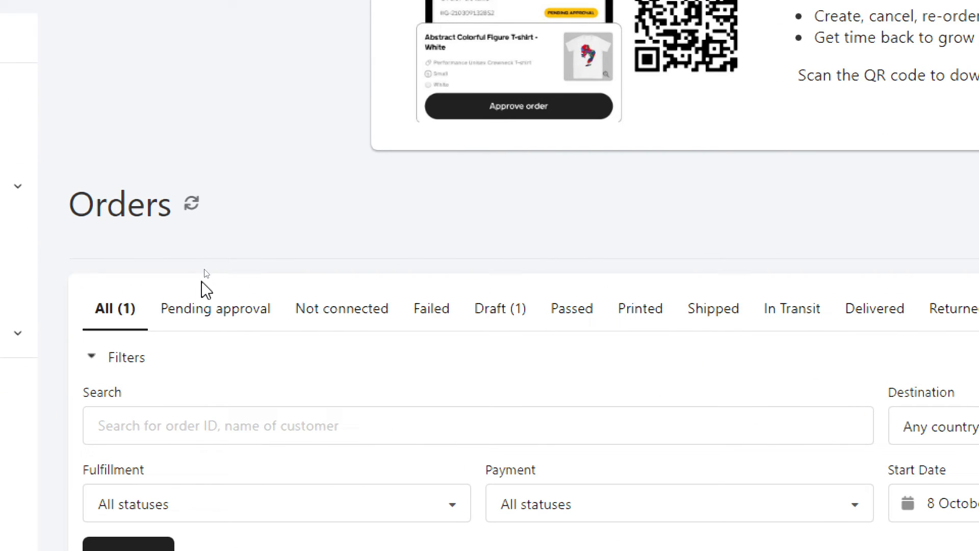
mouse_move(275, 275)
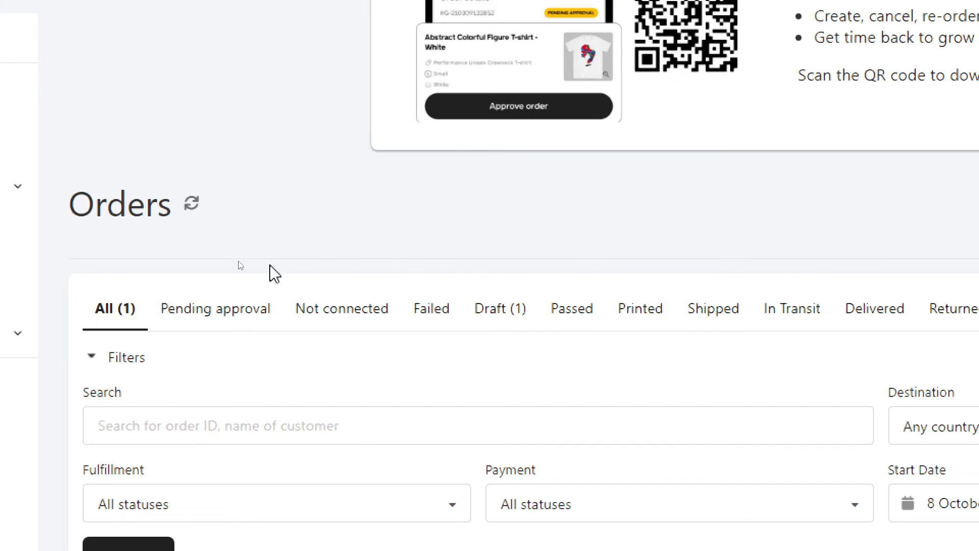
click(215, 308)
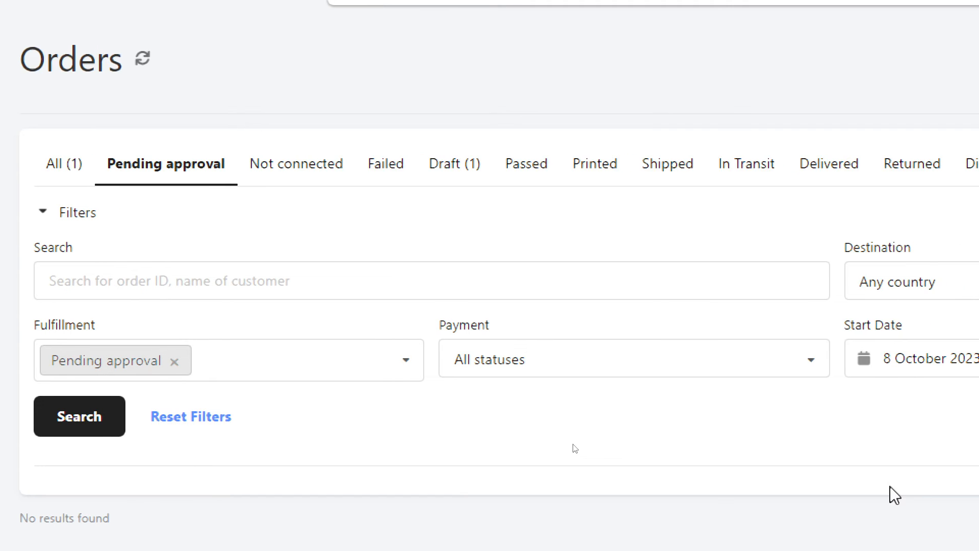
mouse_move(882, 496)
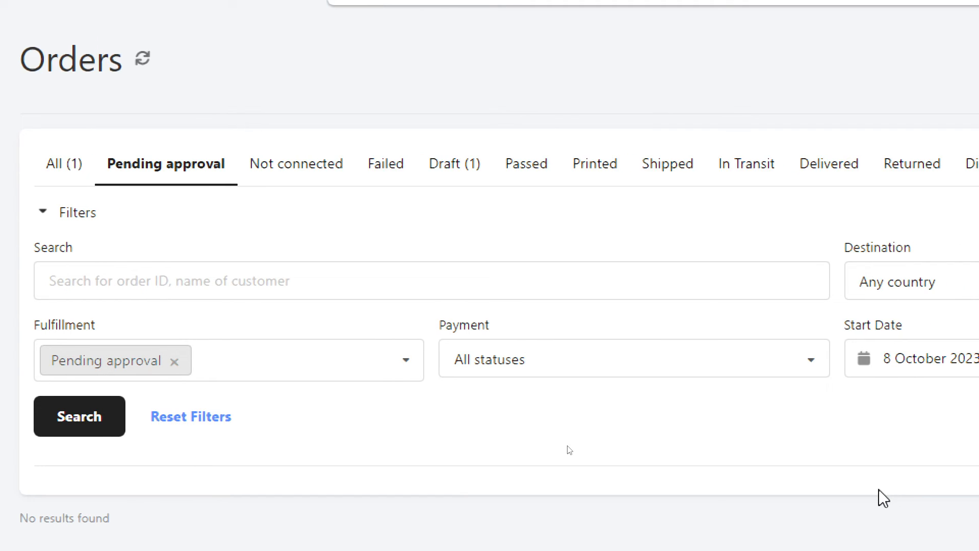
mouse_move(190, 416)
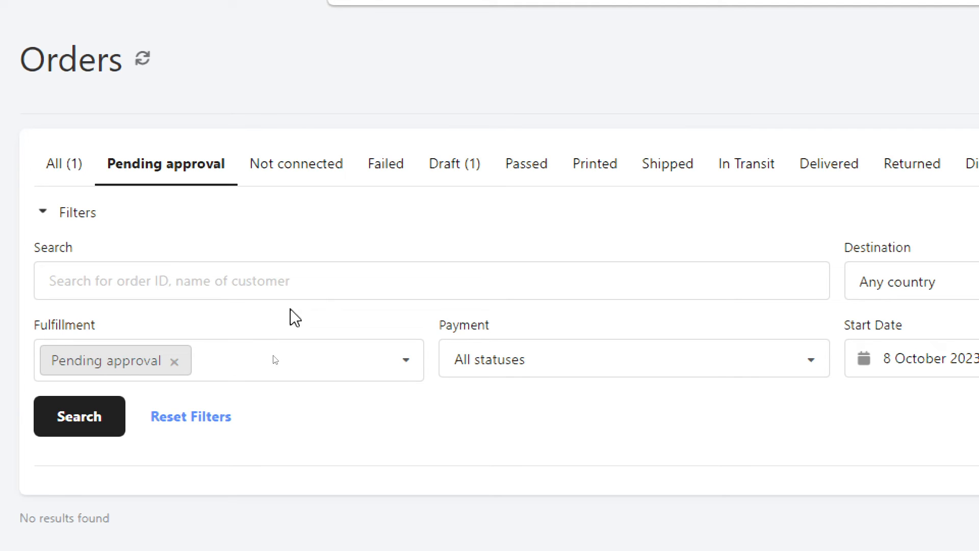
mouse_move(320, 158)
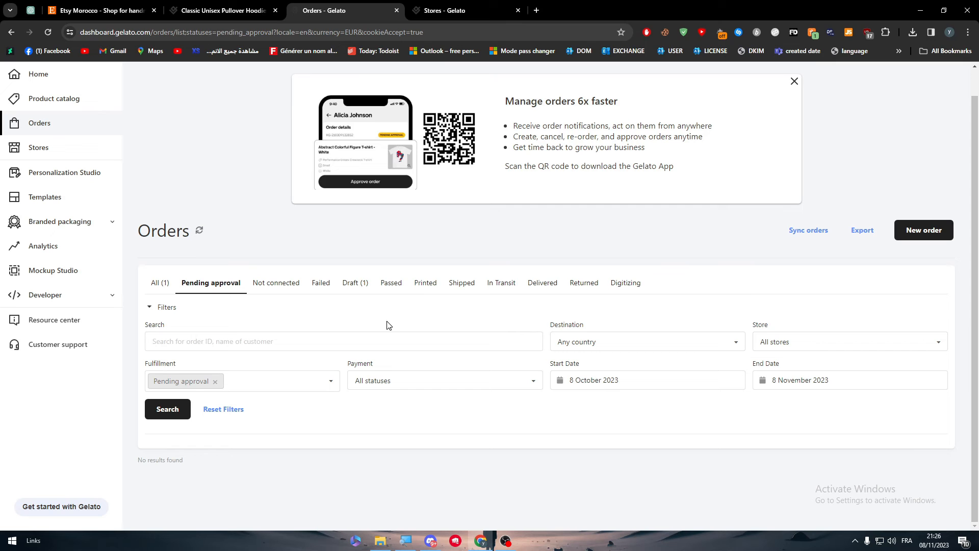
- Open Templates under Personalization Studio, which shows no templates yet
click(64, 173)
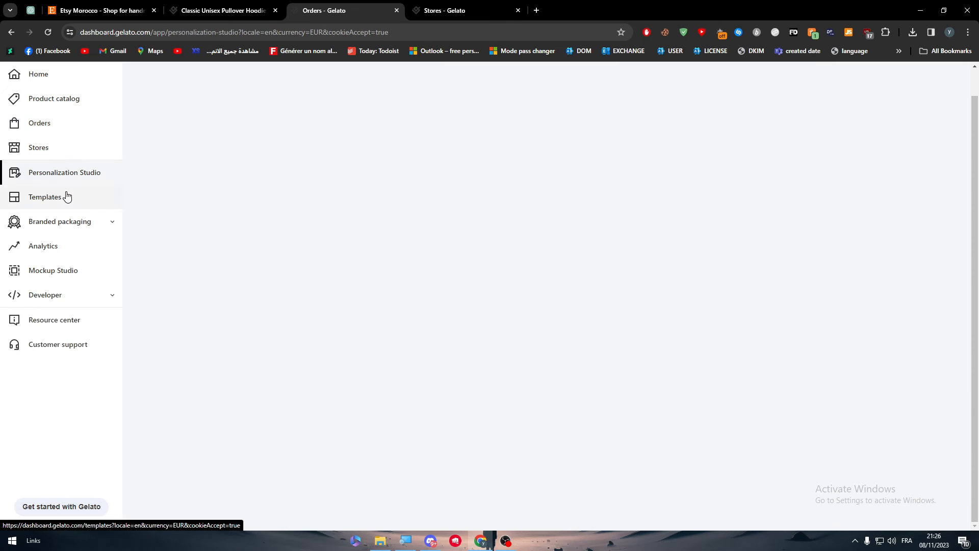
click(45, 197)
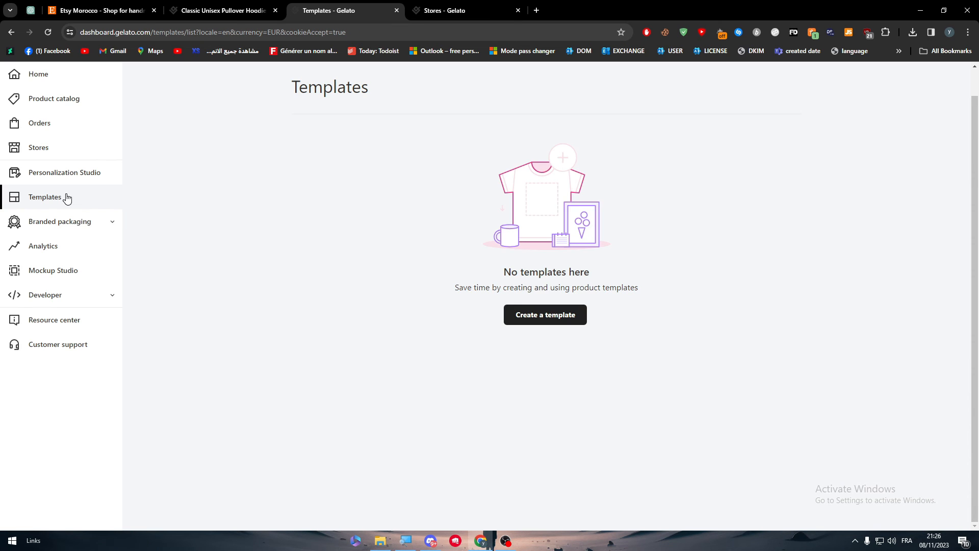
mouse_move(393, 198)
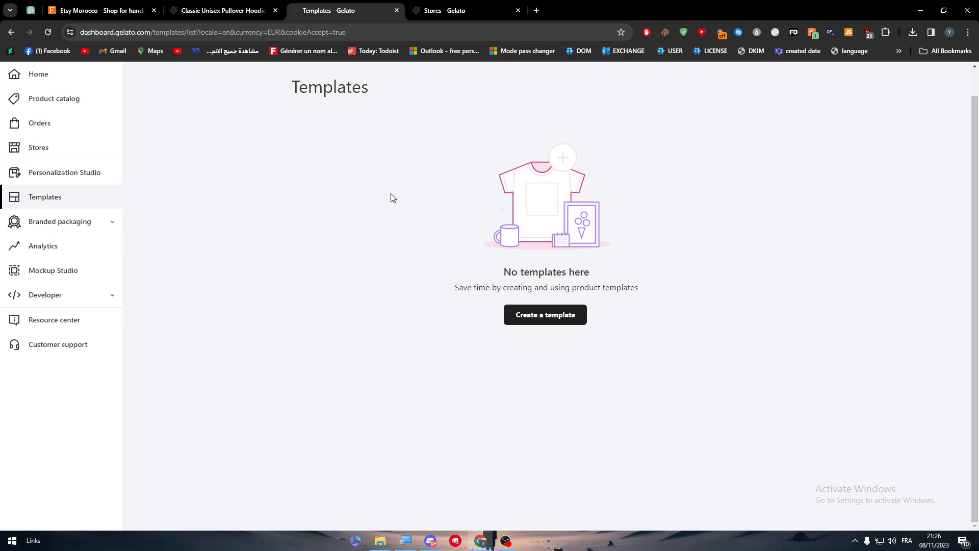
mouse_move(412, 238)
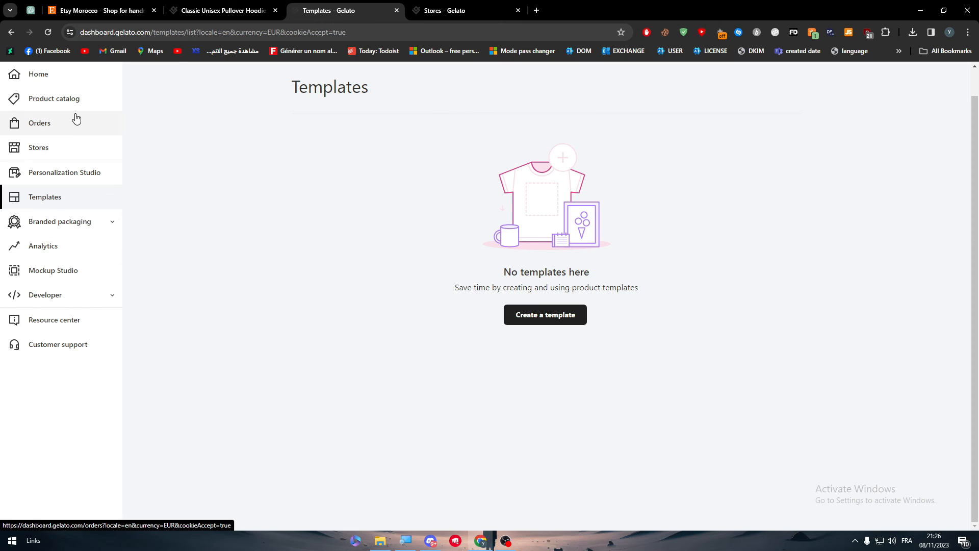
click(544, 314)
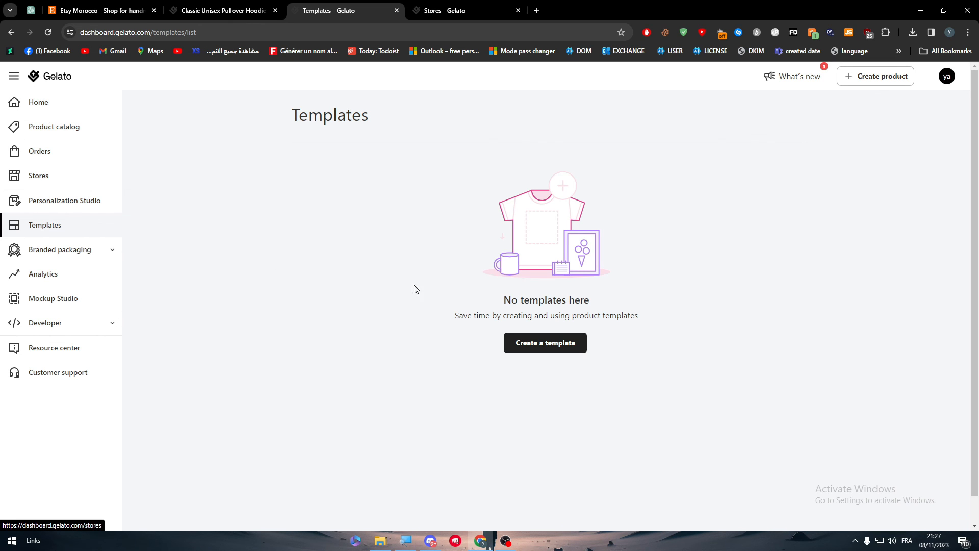
- Open the product catalog and scroll the categories from Men's clothing to Stationery & Business
click(544, 342)
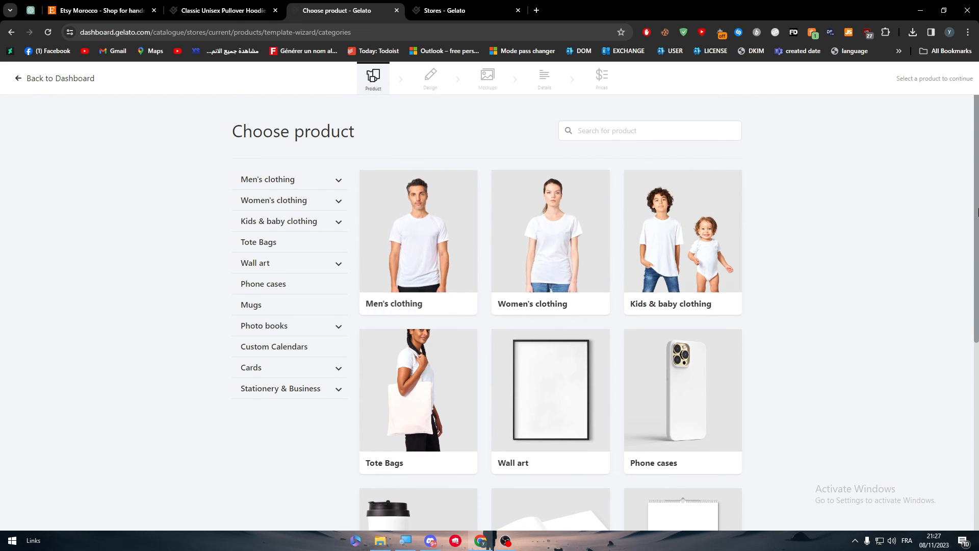
scroll(down, 3)
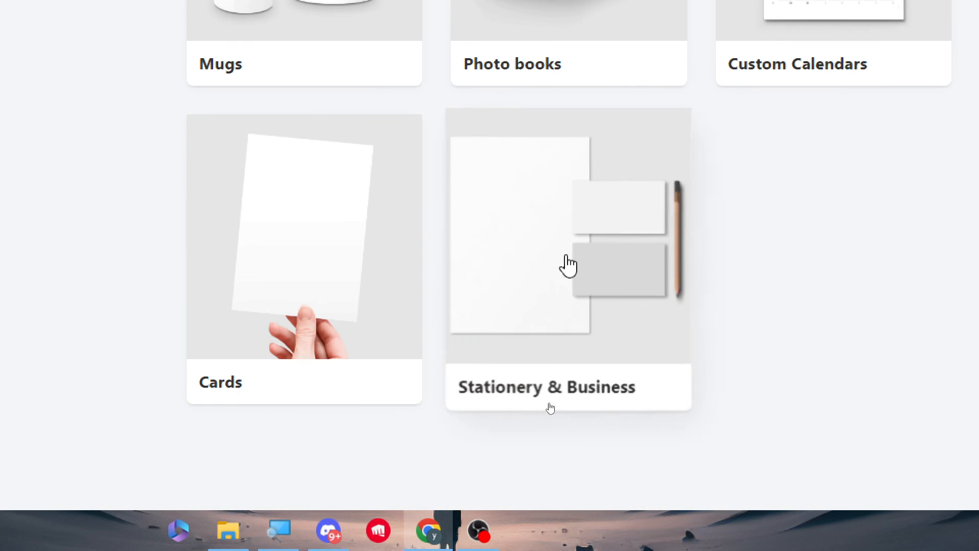
mouse_move(845, 285)
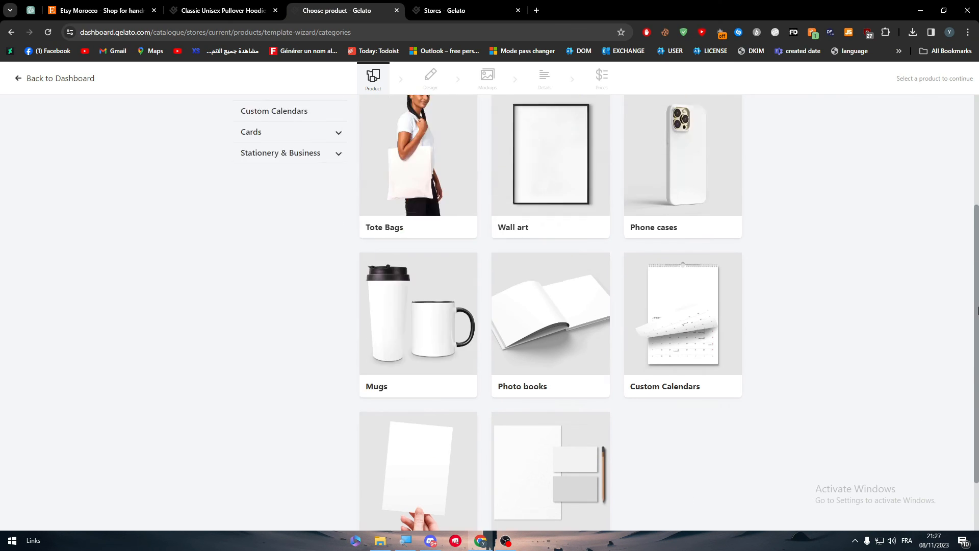
scroll(up, 3)
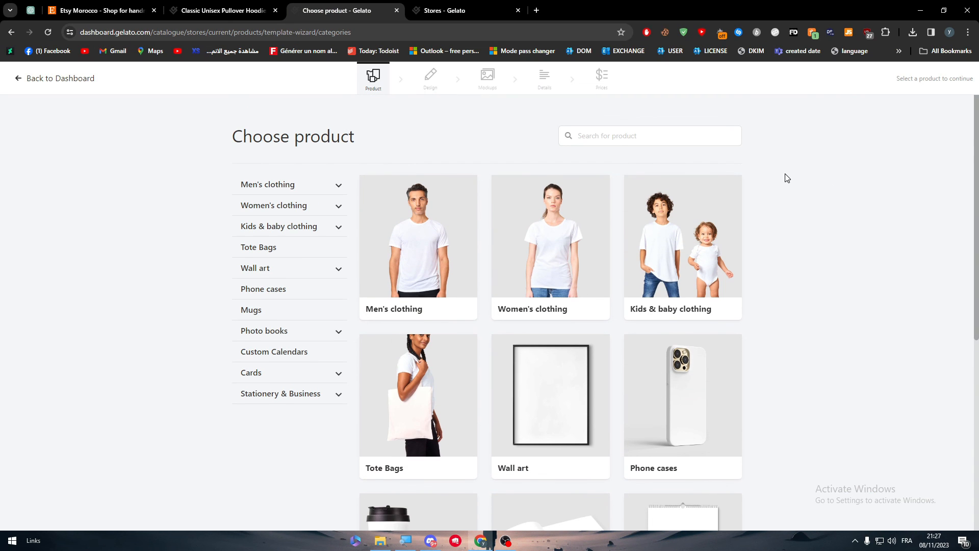
mouse_move(703, 159)
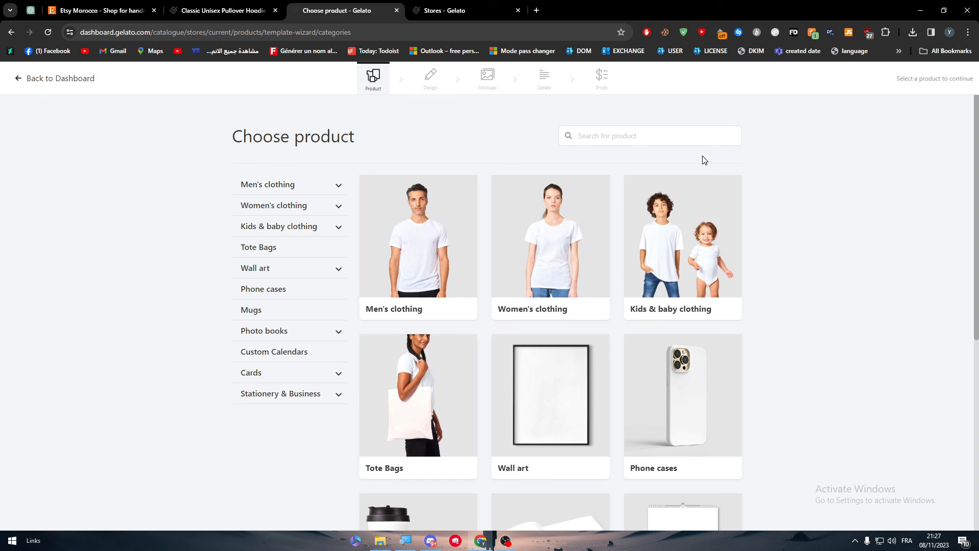
mouse_move(168, 49)
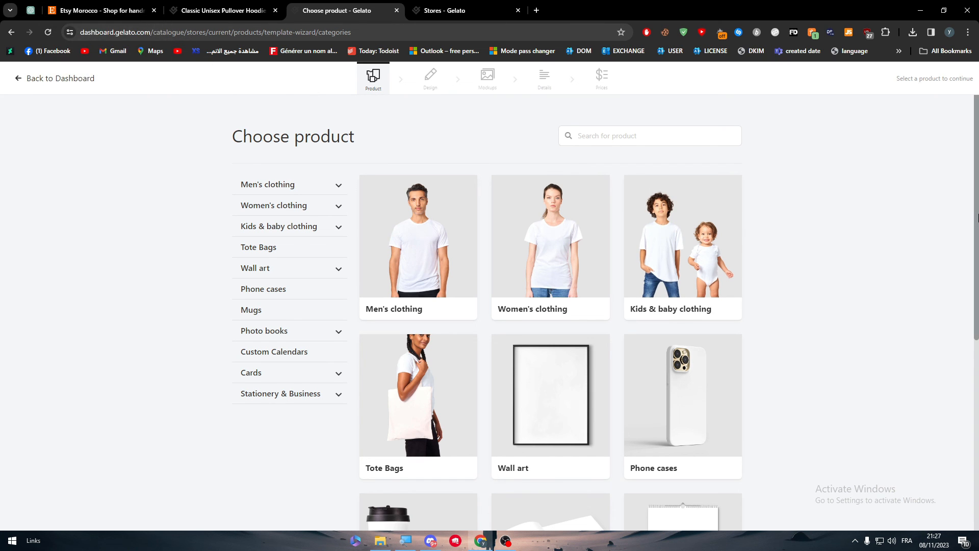
scroll(down, 3)
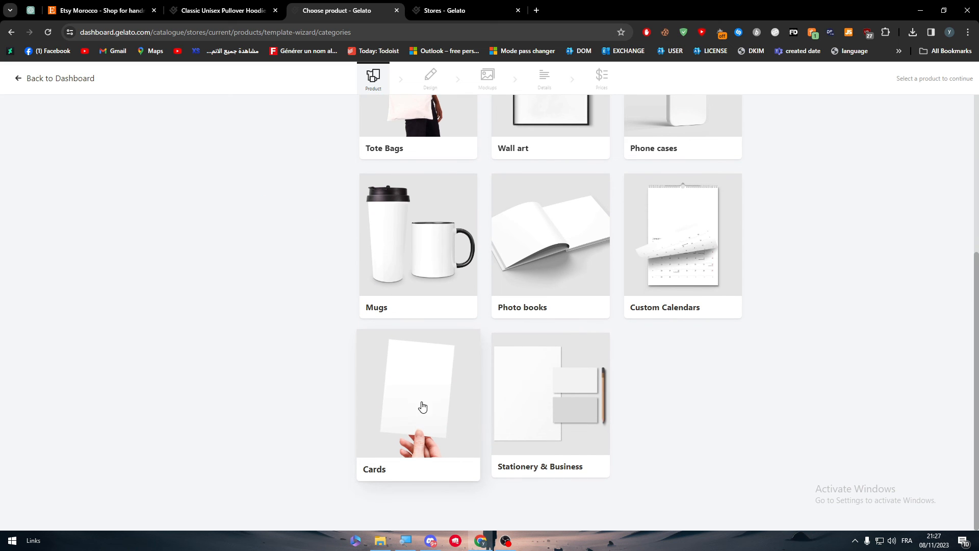
scroll(up, 3)
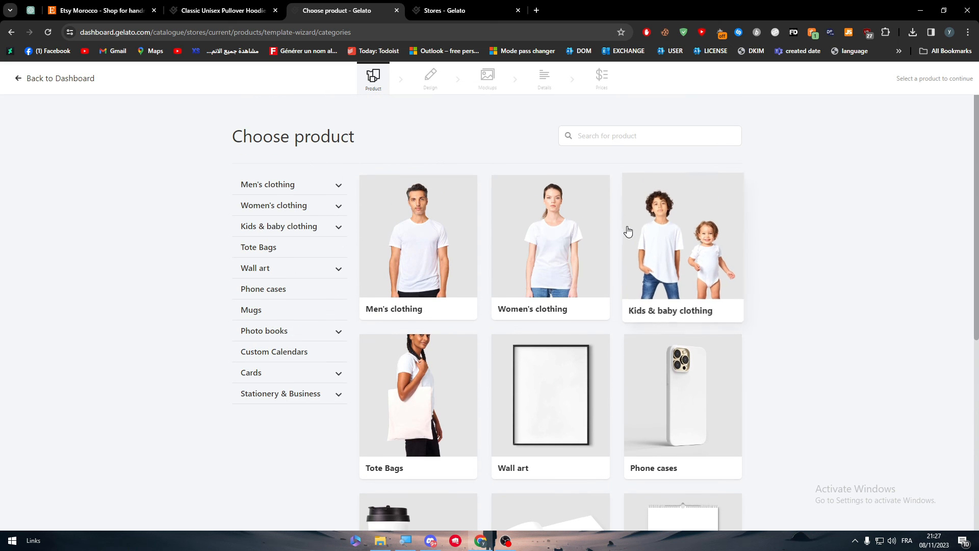